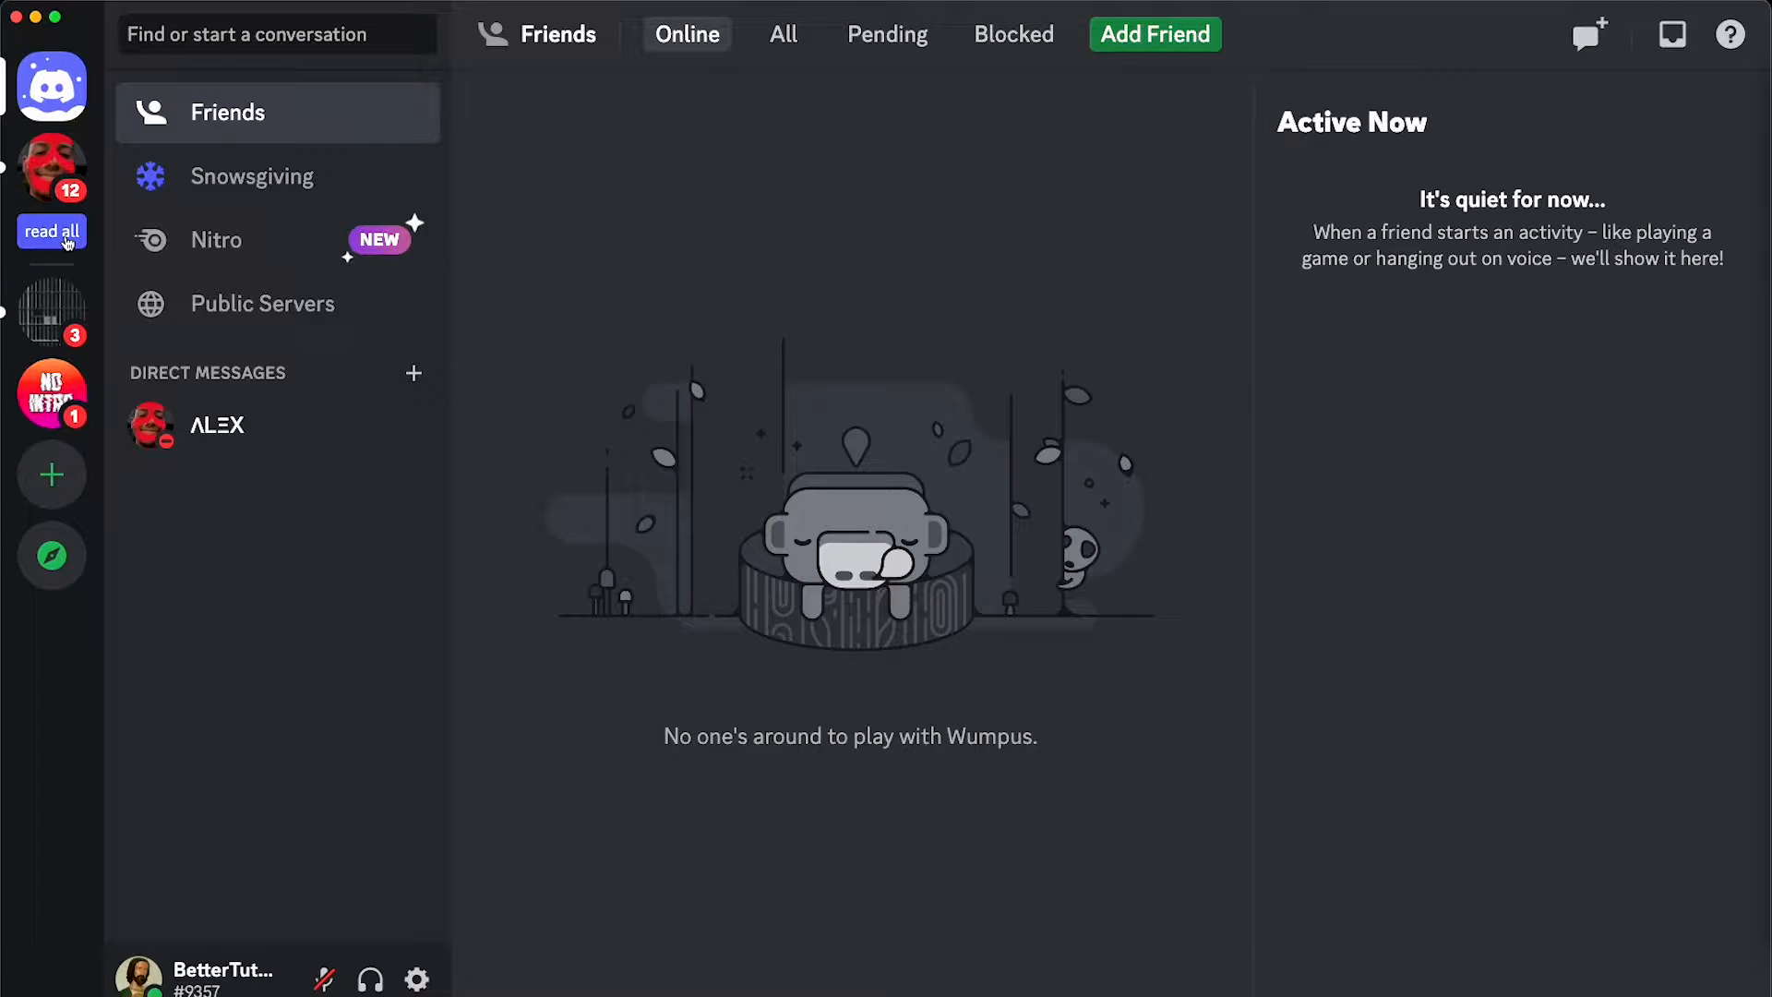
pyautogui.moveTo(51, 311)
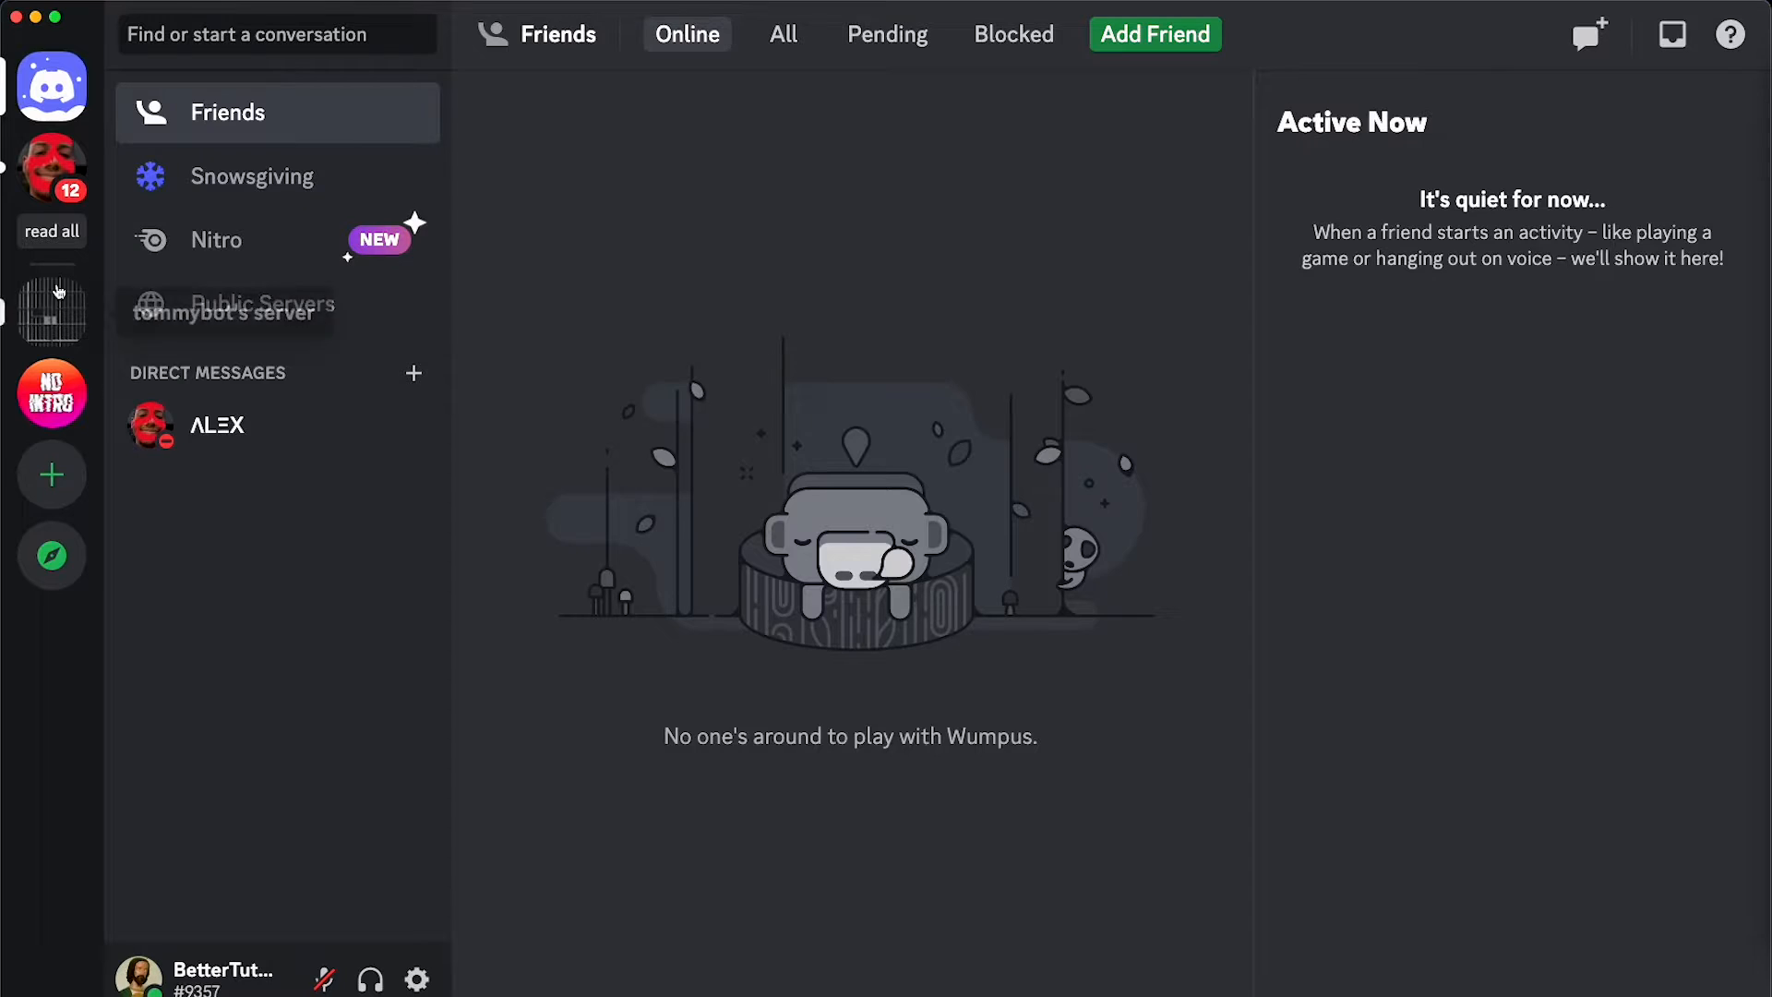
pyautogui.moveTo(216, 391)
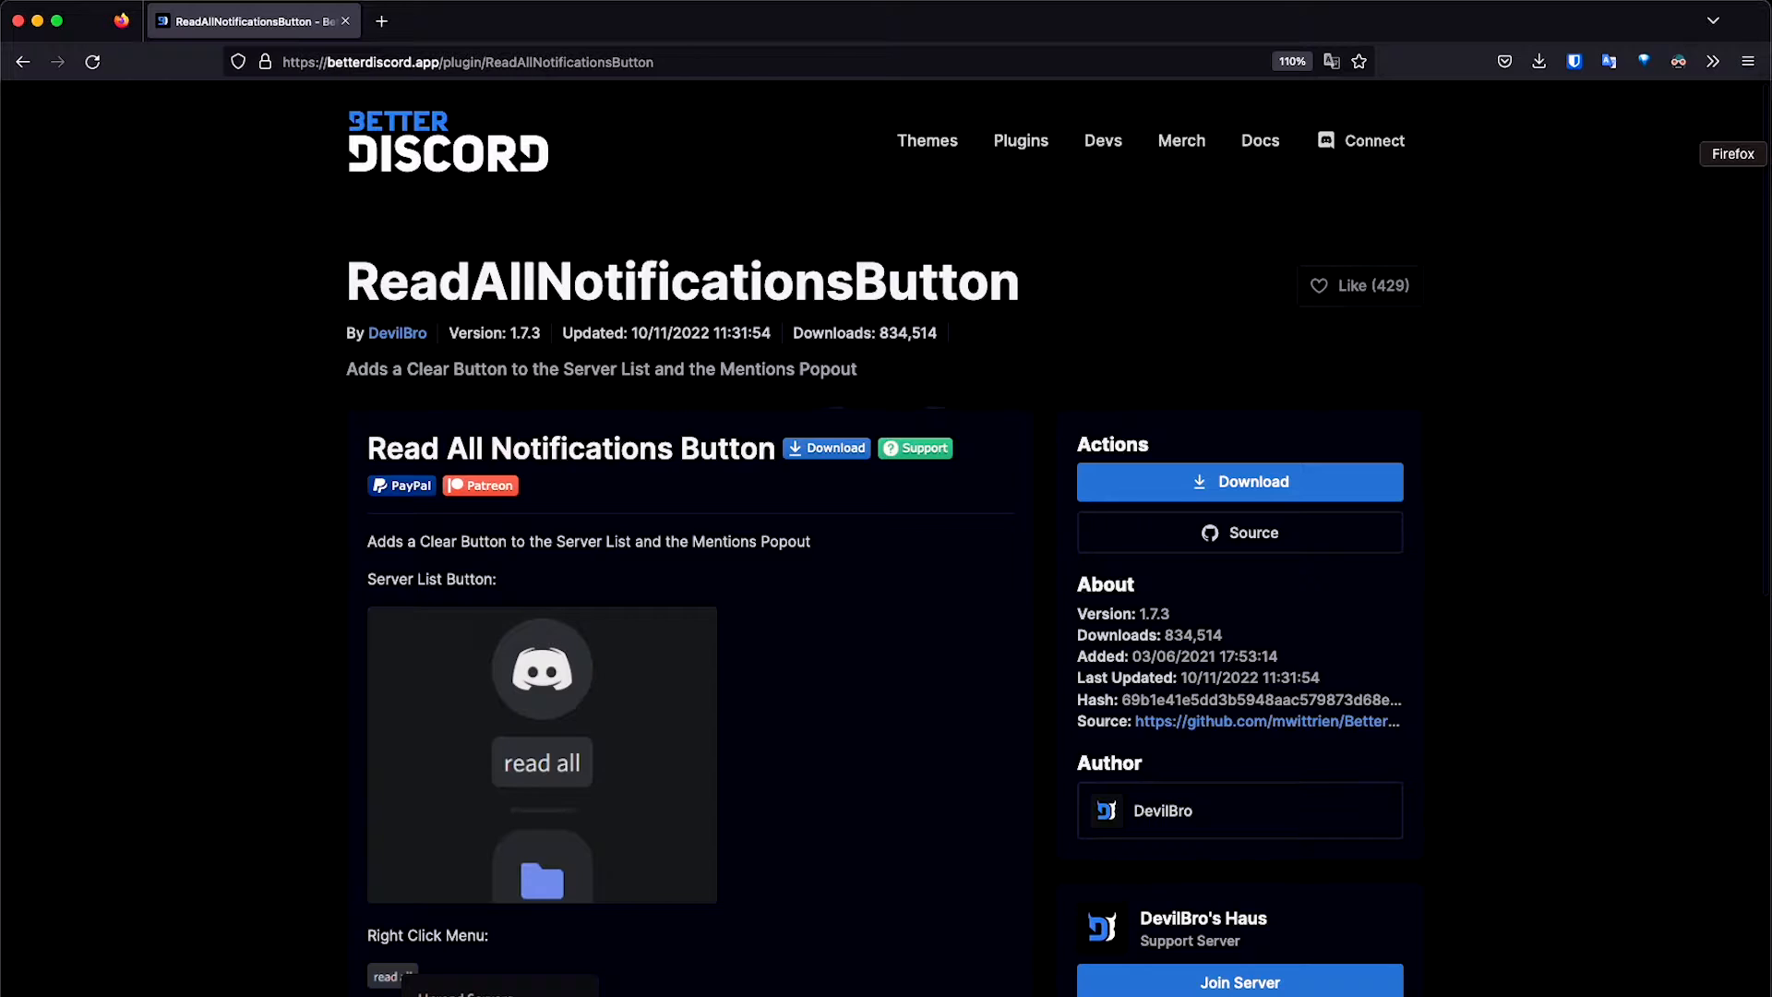
pyautogui.moveTo(857, 278)
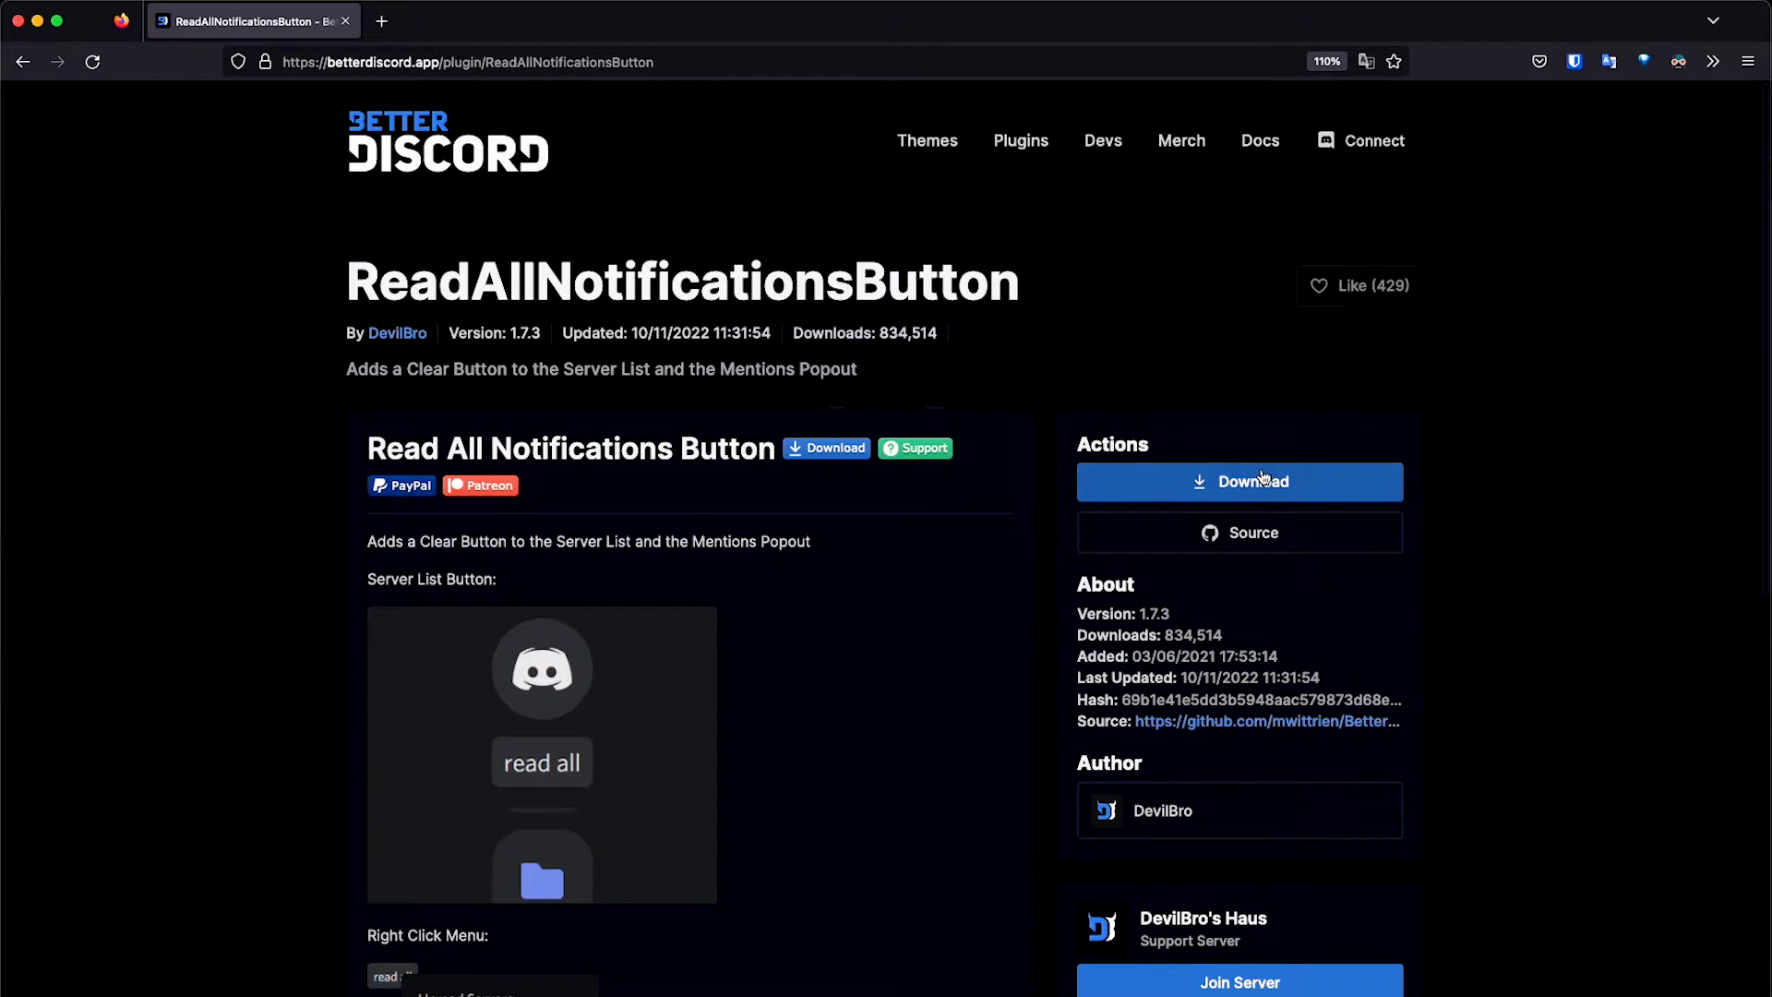
# Step: Download the ReadAllNotificationsButton plugin file from its BetterDiscord website page
pyautogui.click(1239, 480)
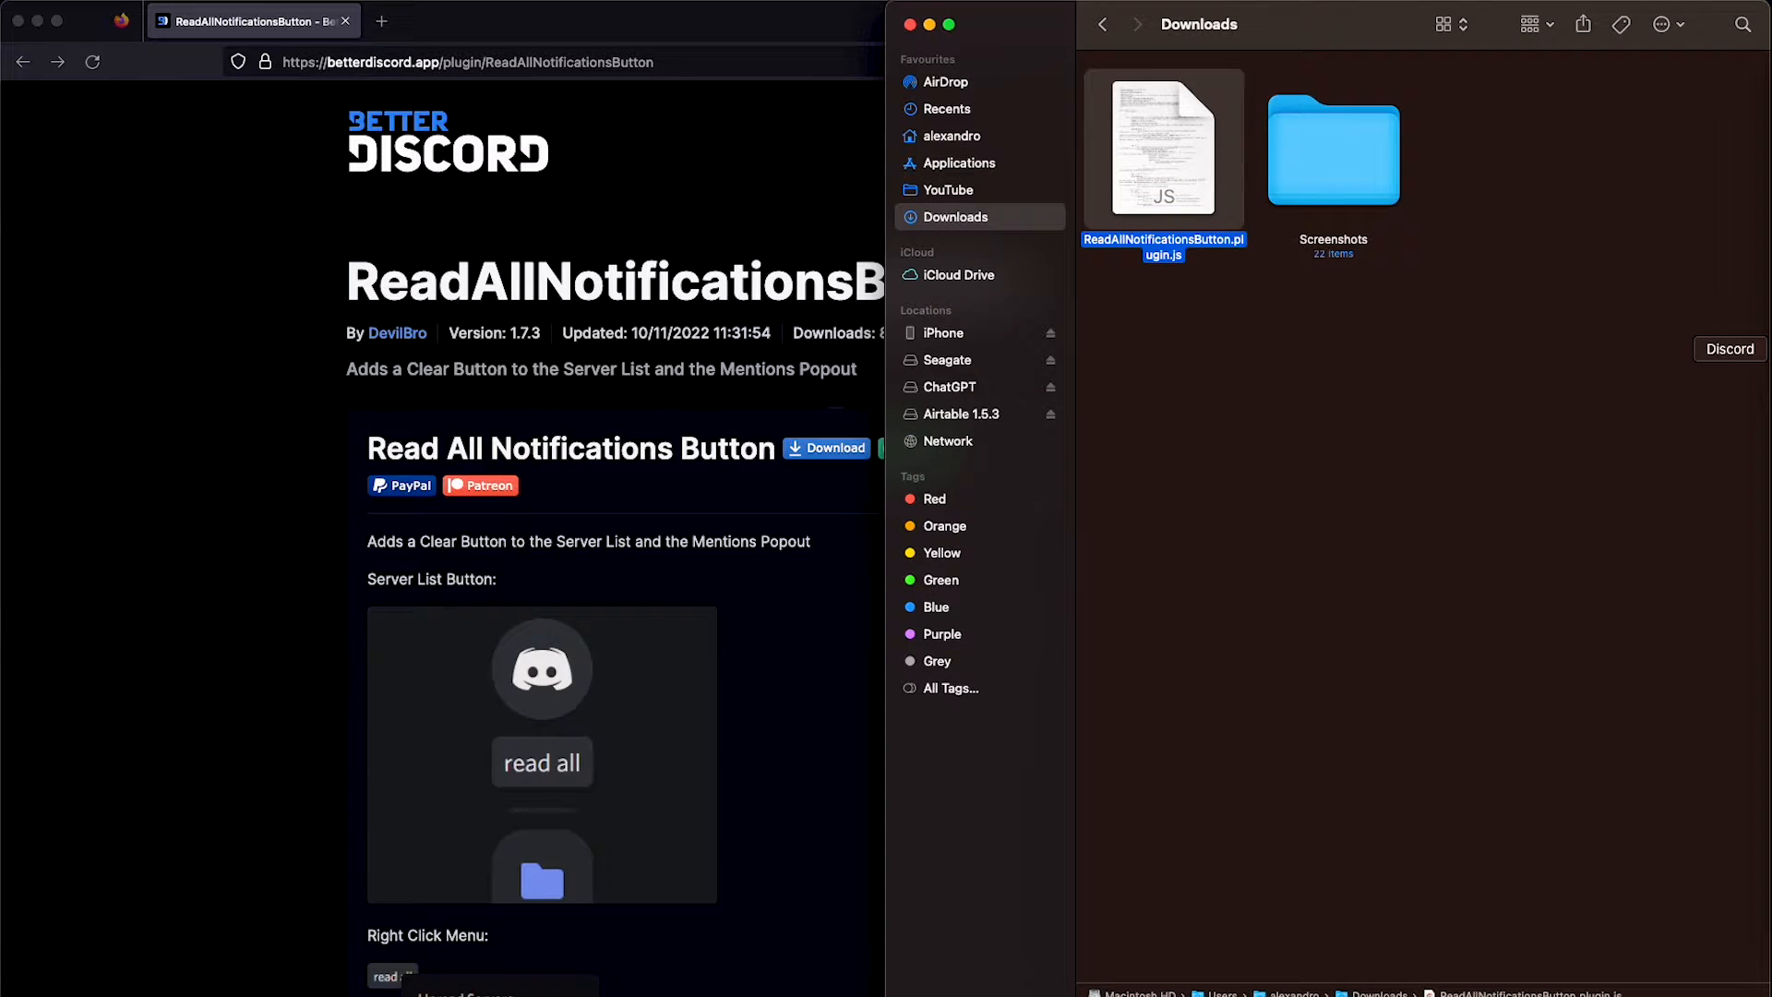
# Step: Bring Discord forward and open User Settings to the BetterDiscord Plugins page
pyautogui.click(1728, 347)
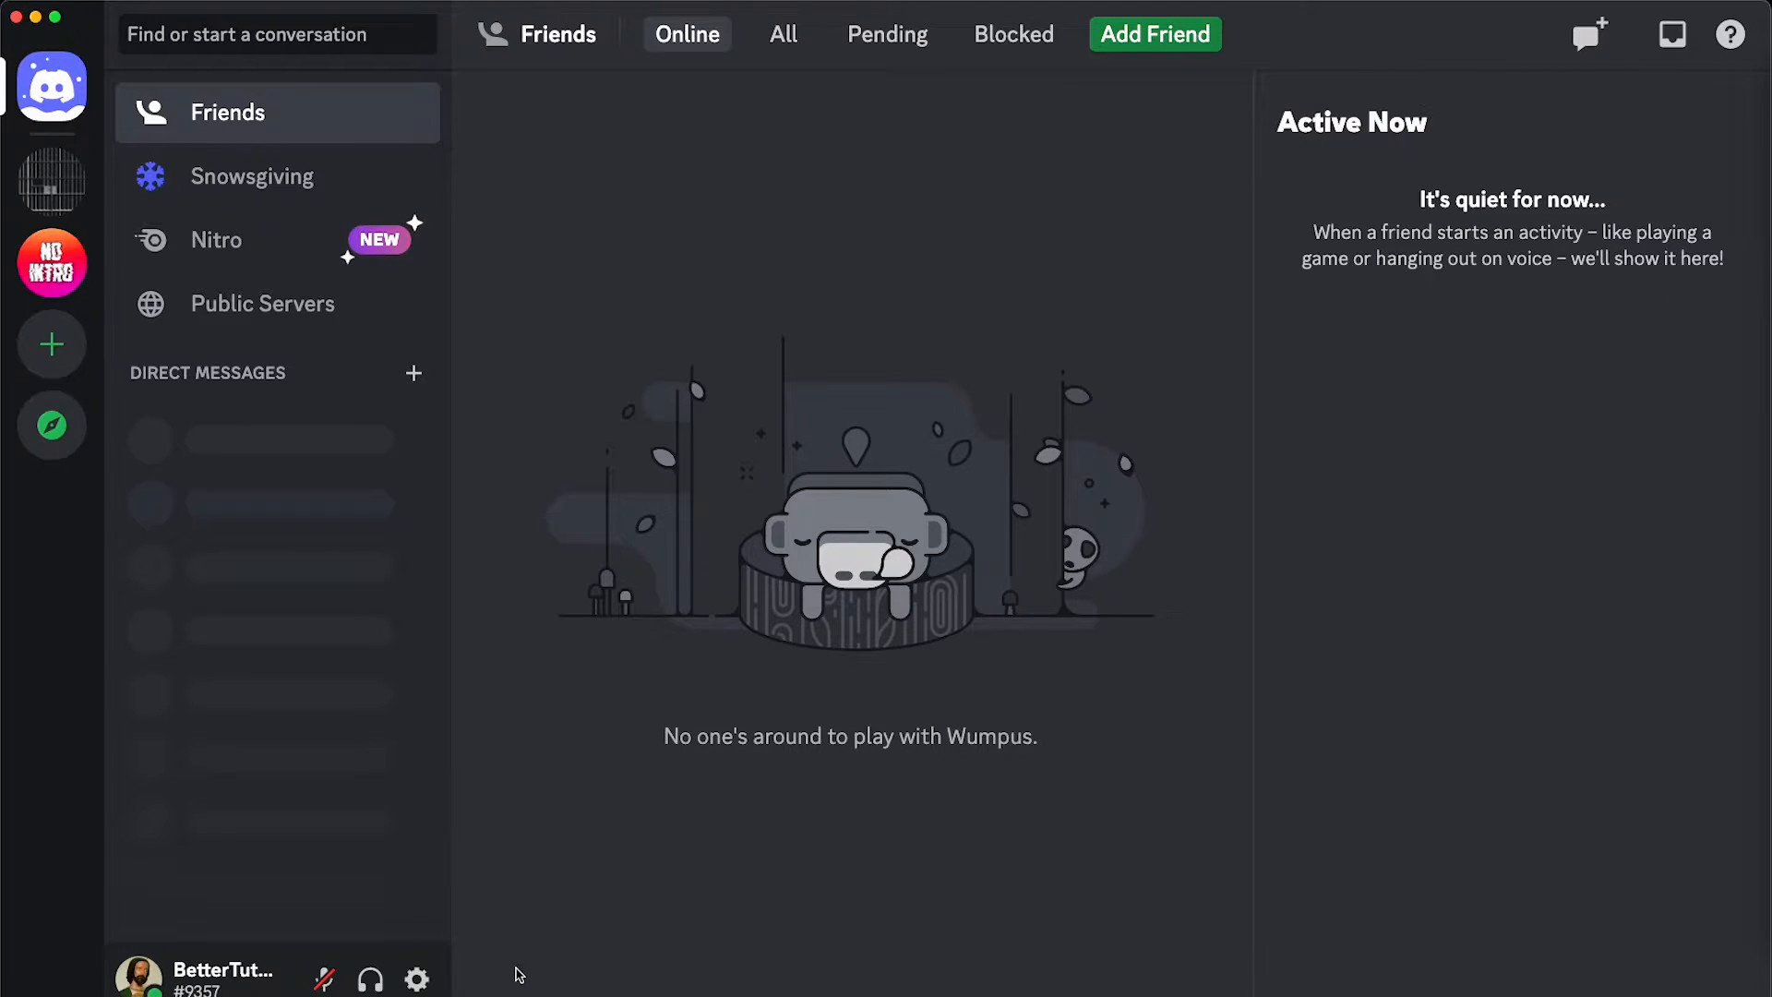
pyautogui.click(416, 978)
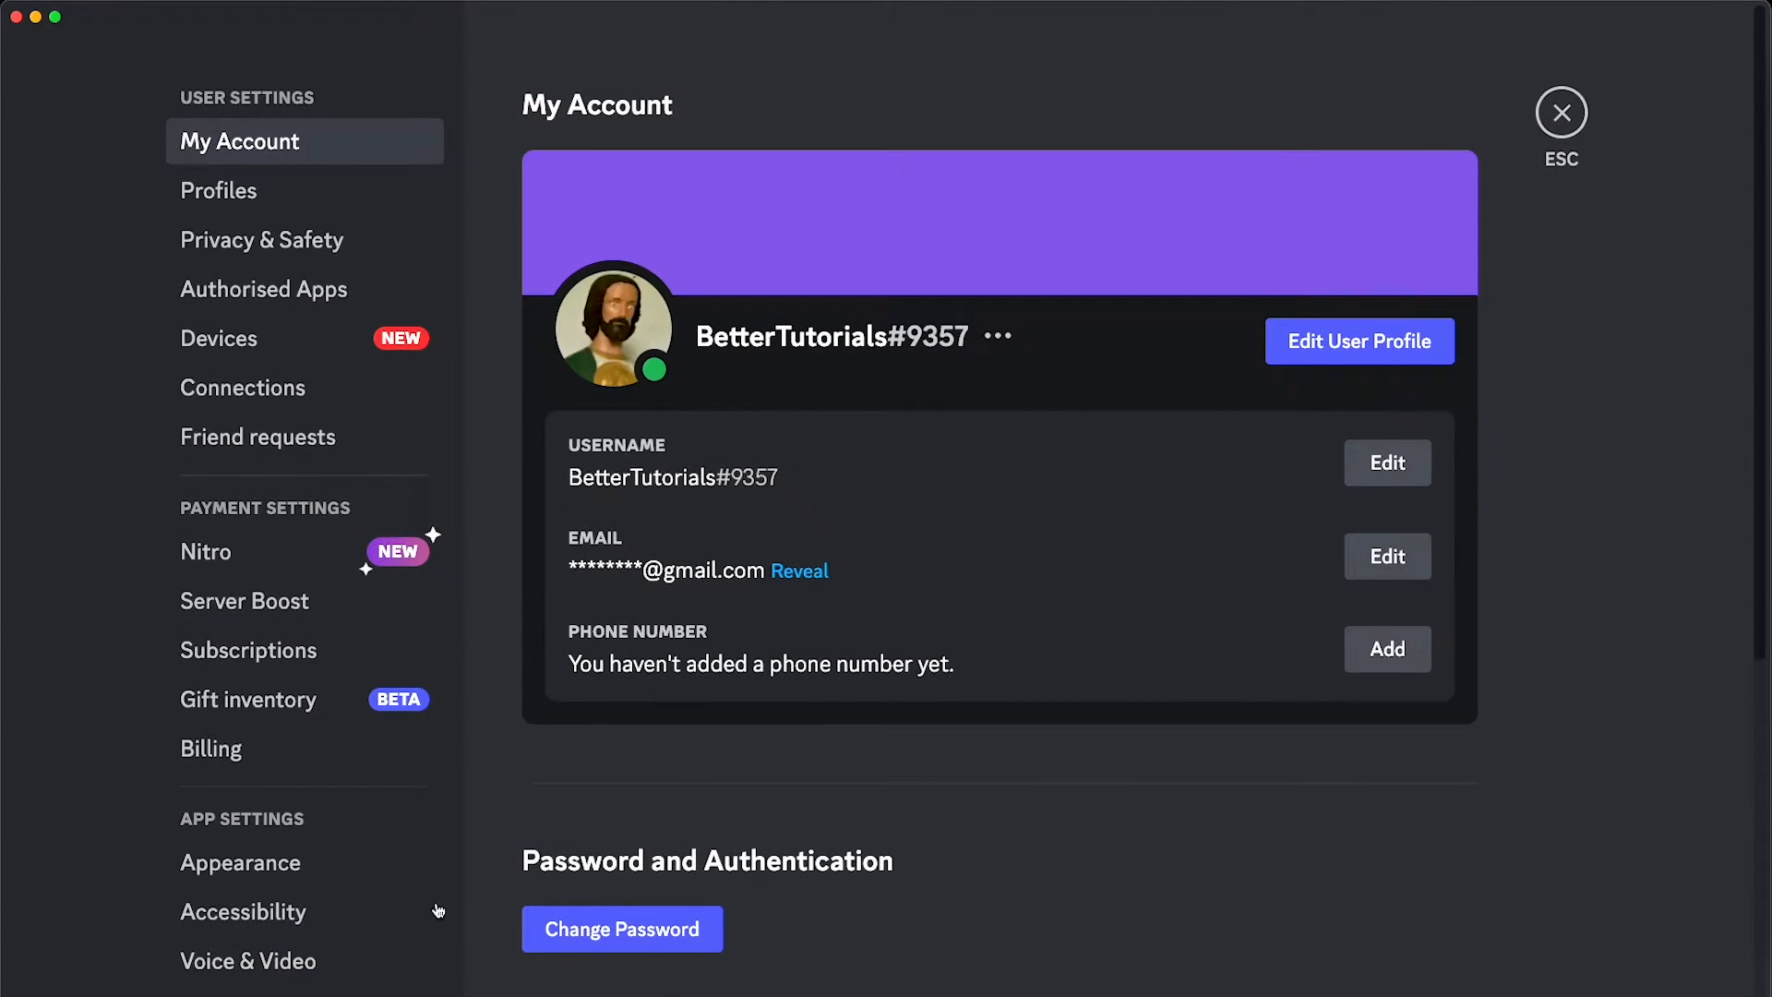
pyautogui.scroll(-3)
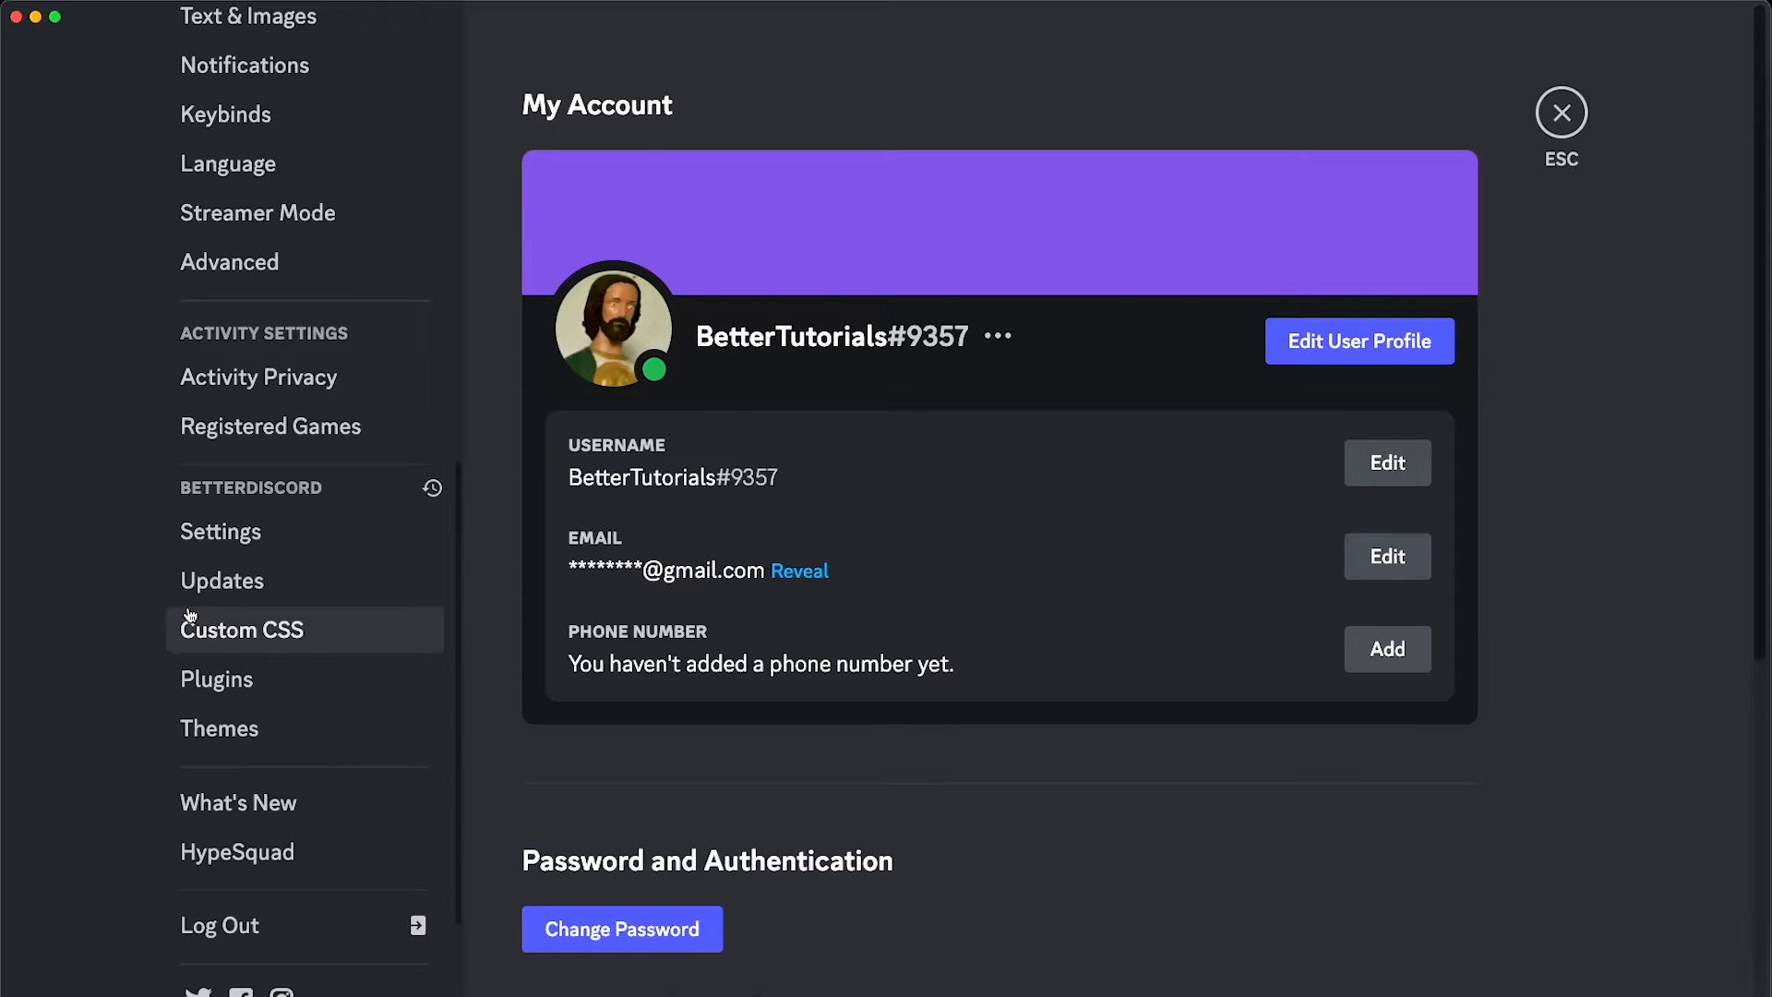
pyautogui.click(217, 678)
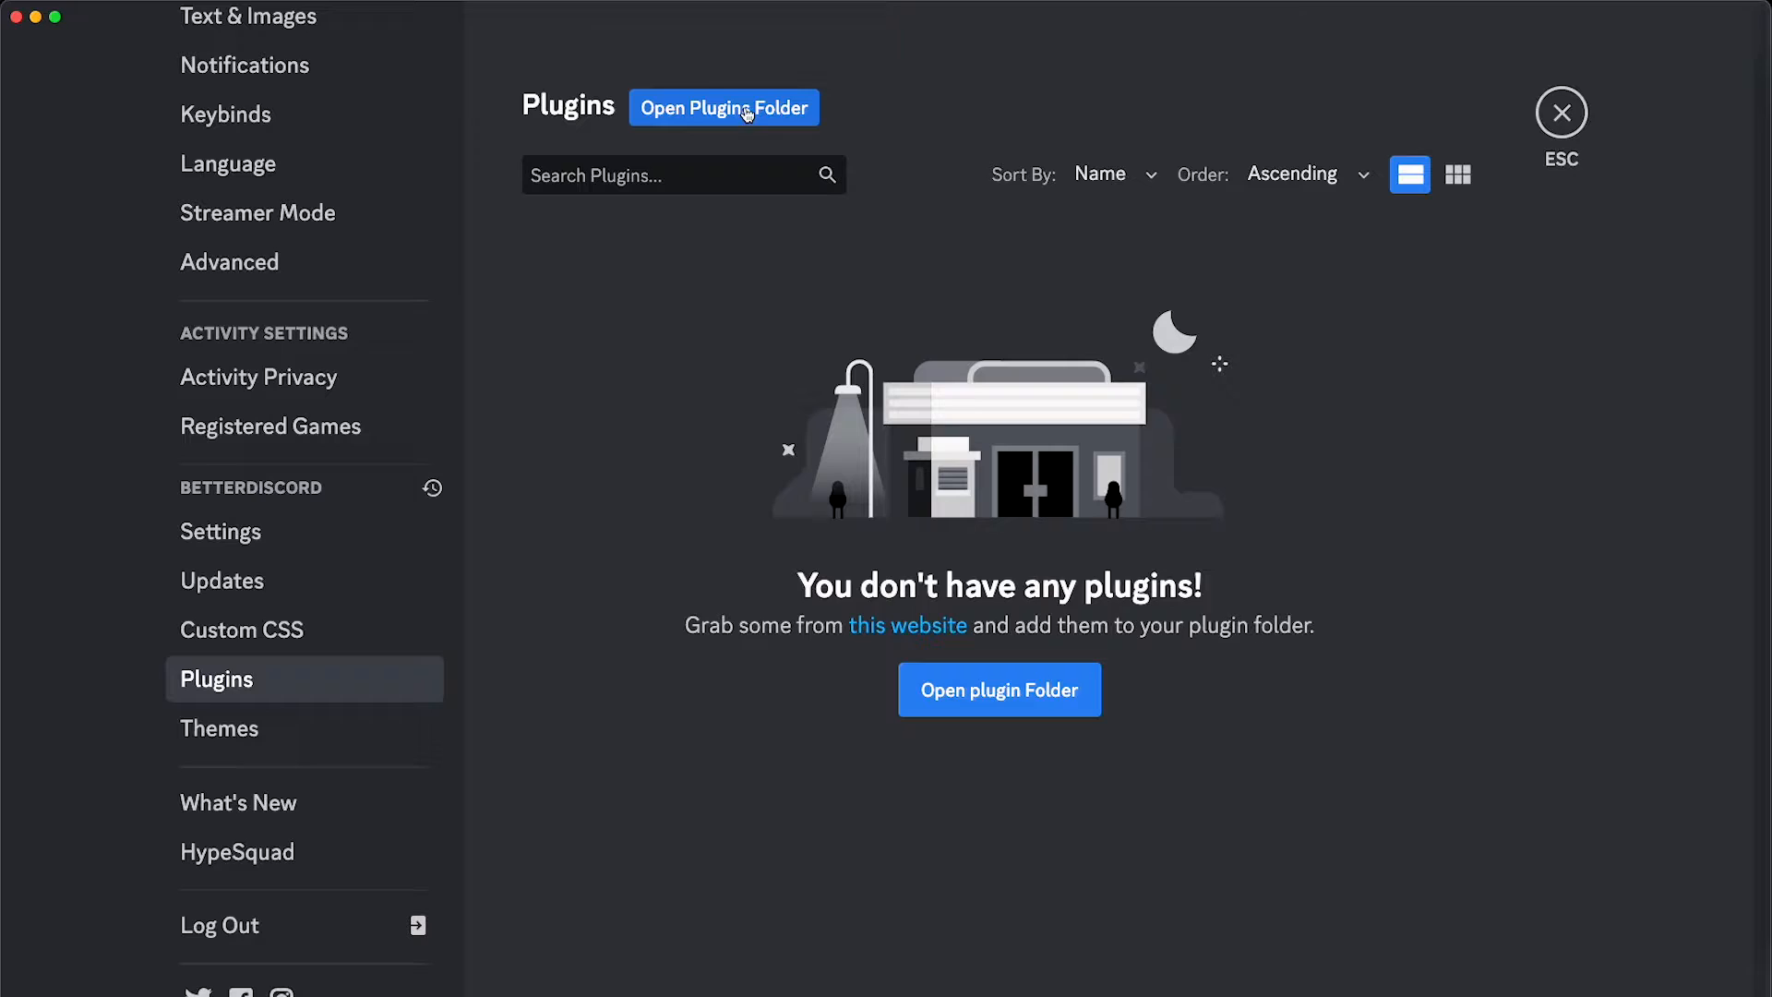
# Step: Add ReadAllNotificationsButton to the plugins folder, accept the BDFDB library download, and select the plugin name
pyautogui.click(723, 106)
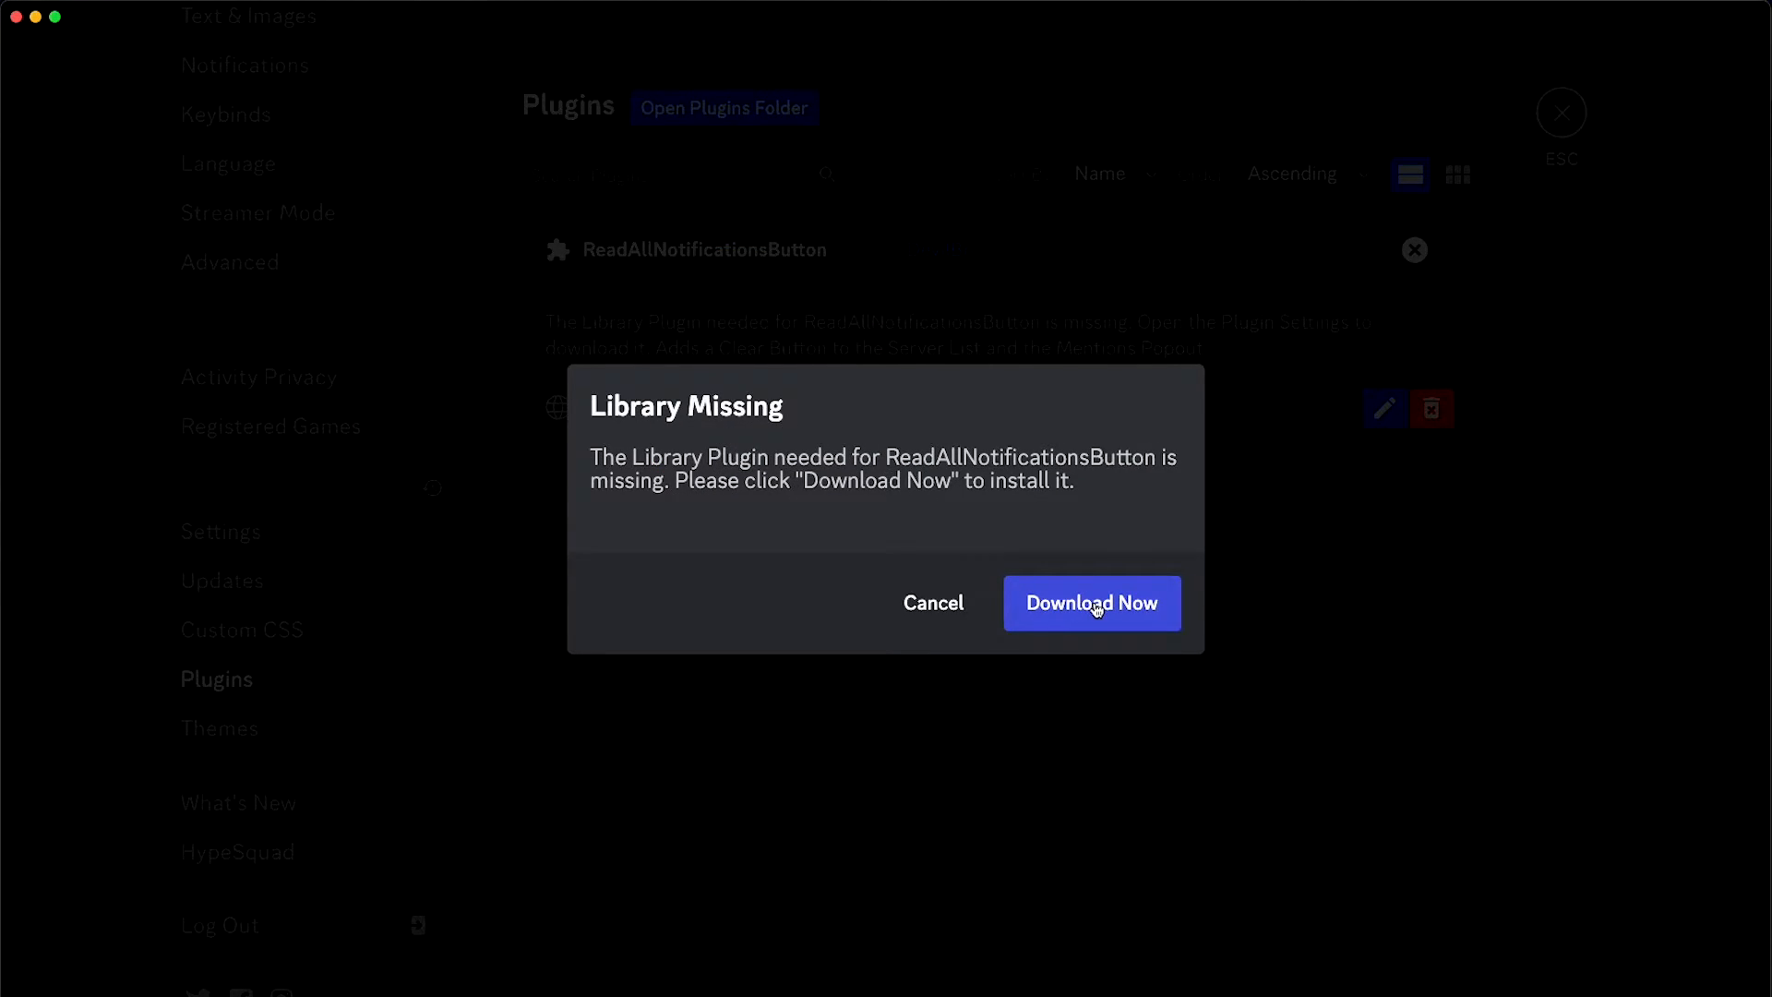
pyautogui.click(1091, 602)
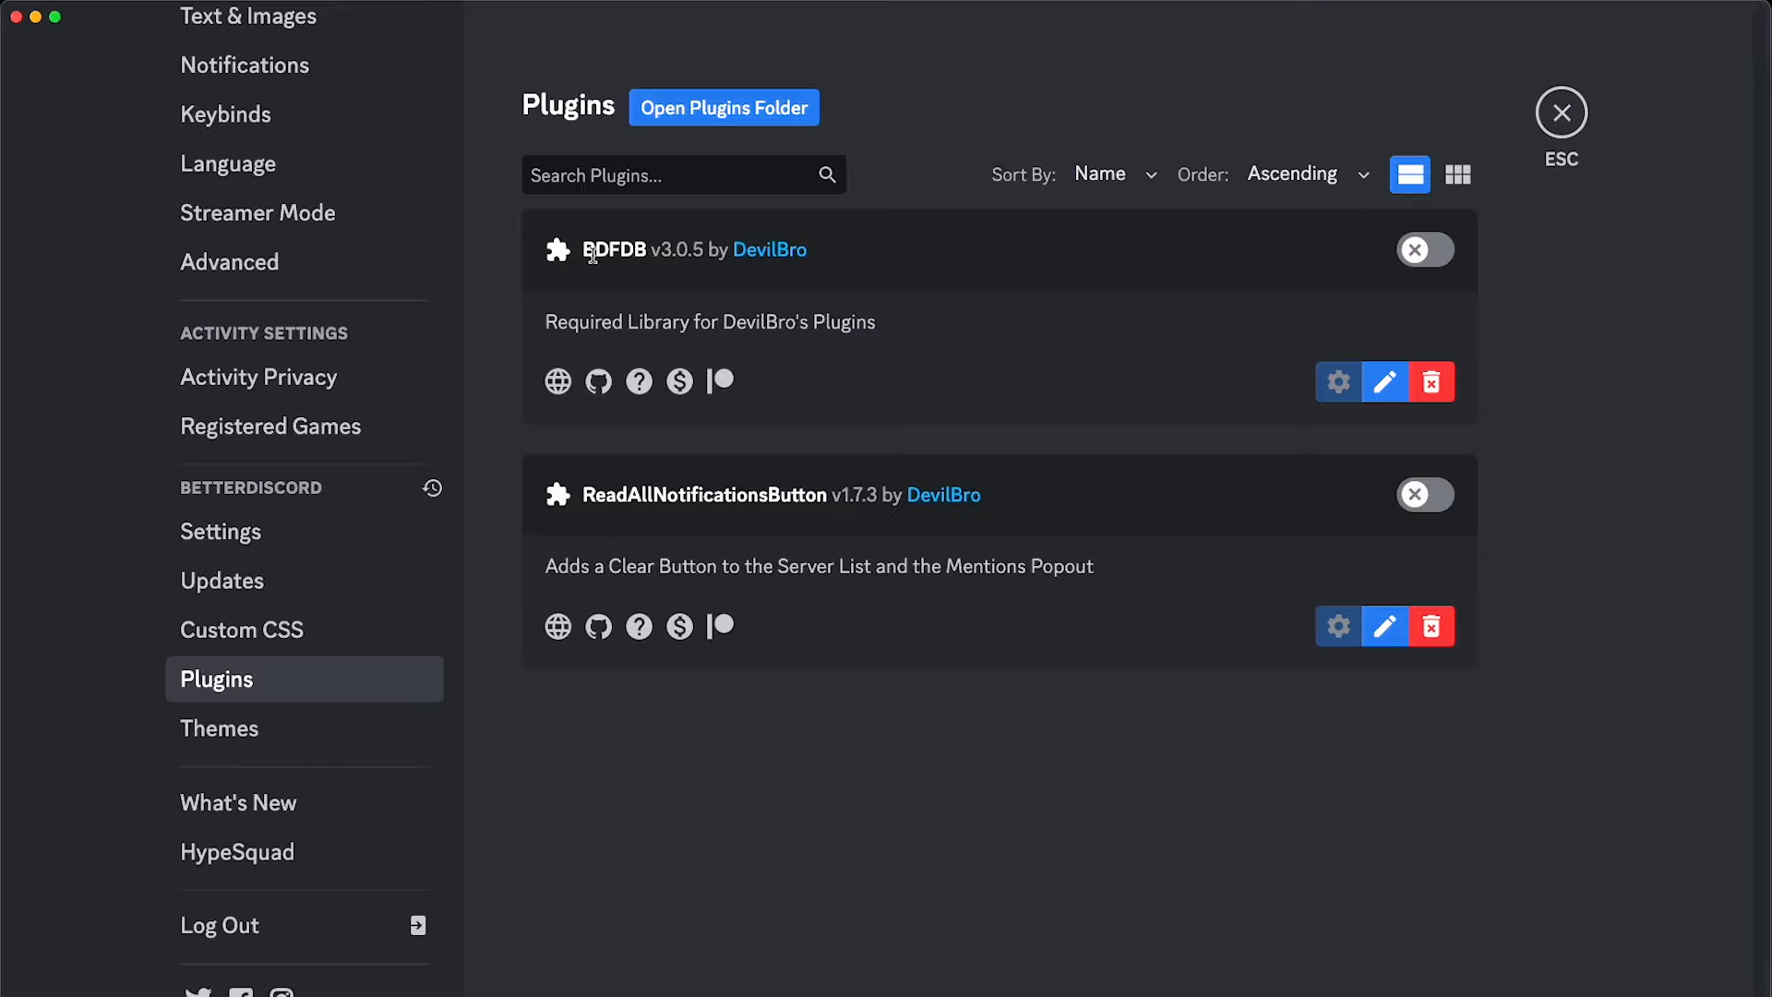
pyautogui.moveTo(1380, 122)
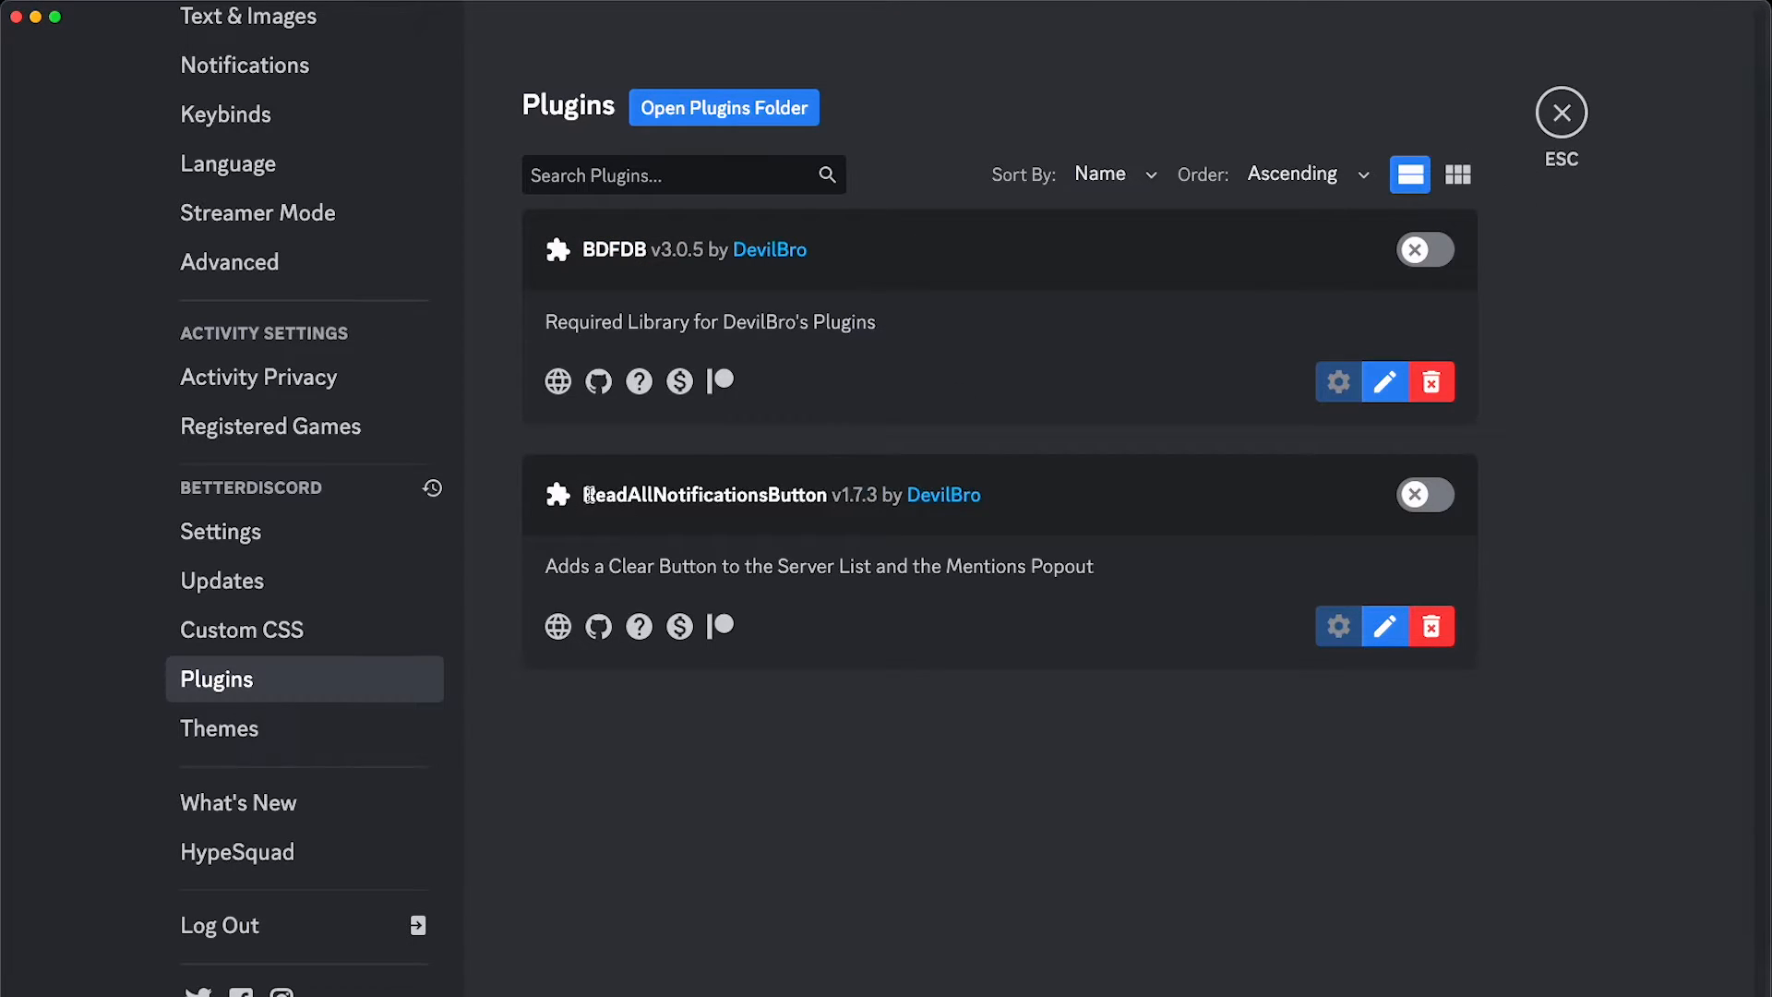
pyautogui.doubleClick(706, 495)
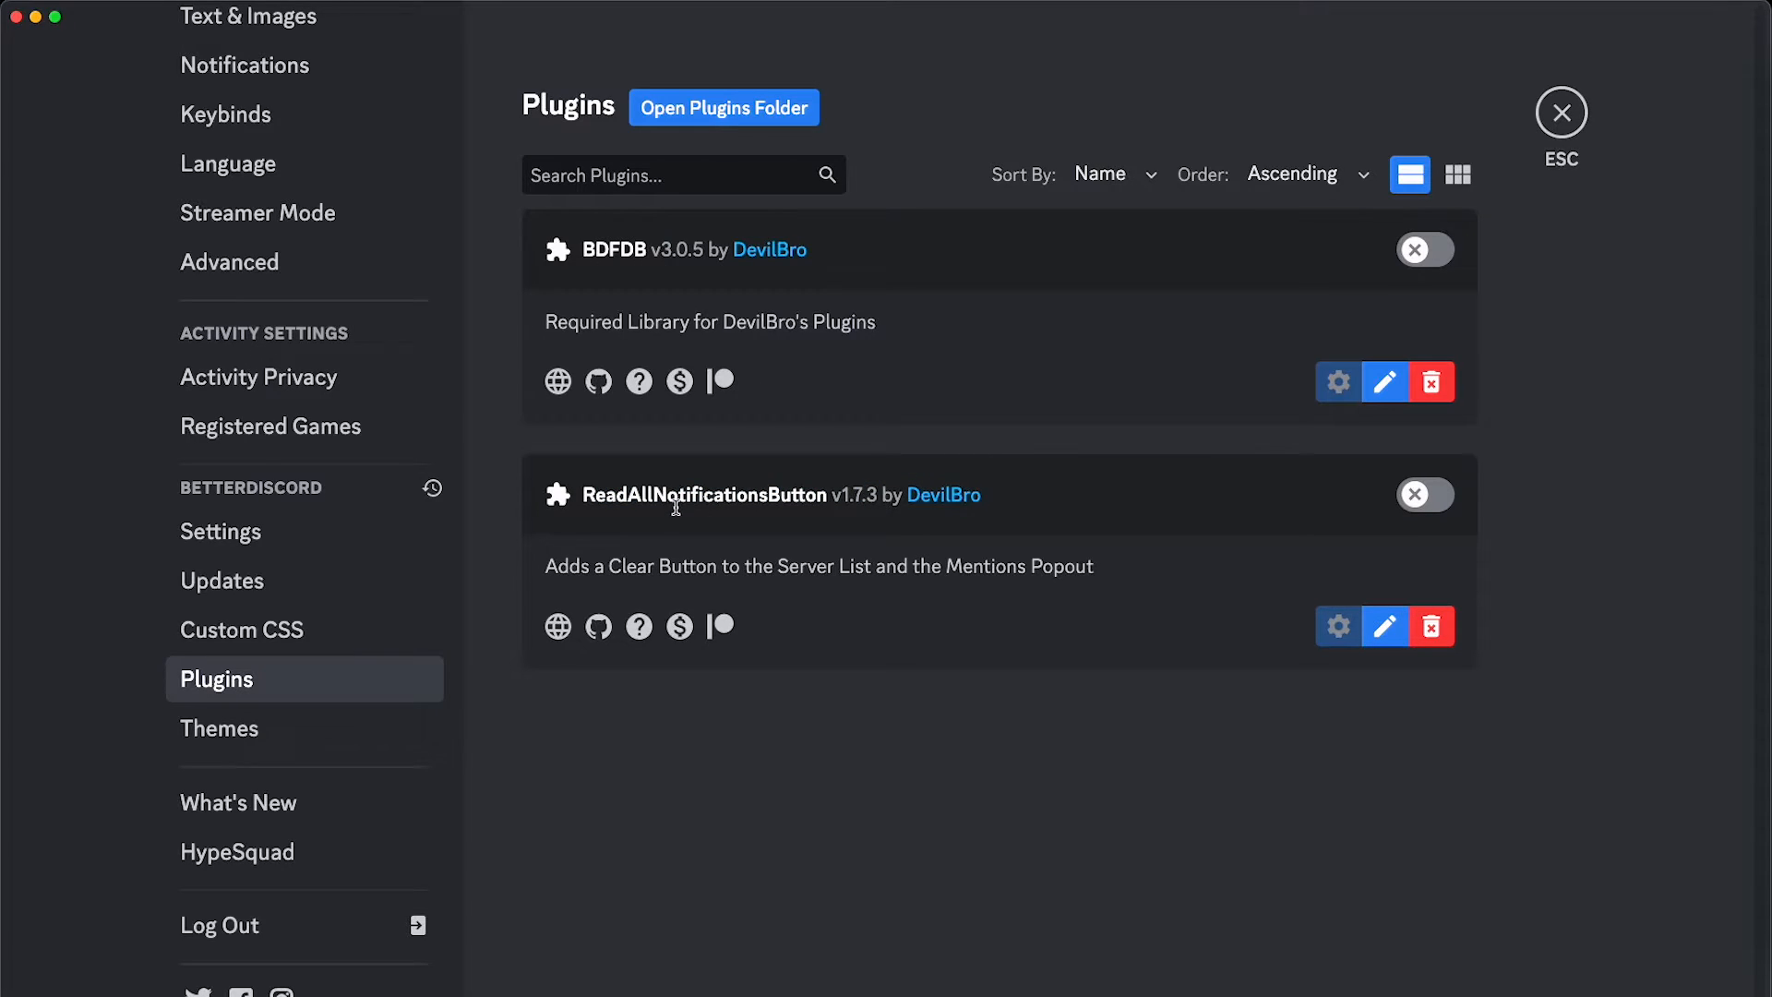
pyautogui.doubleClick(672, 494)
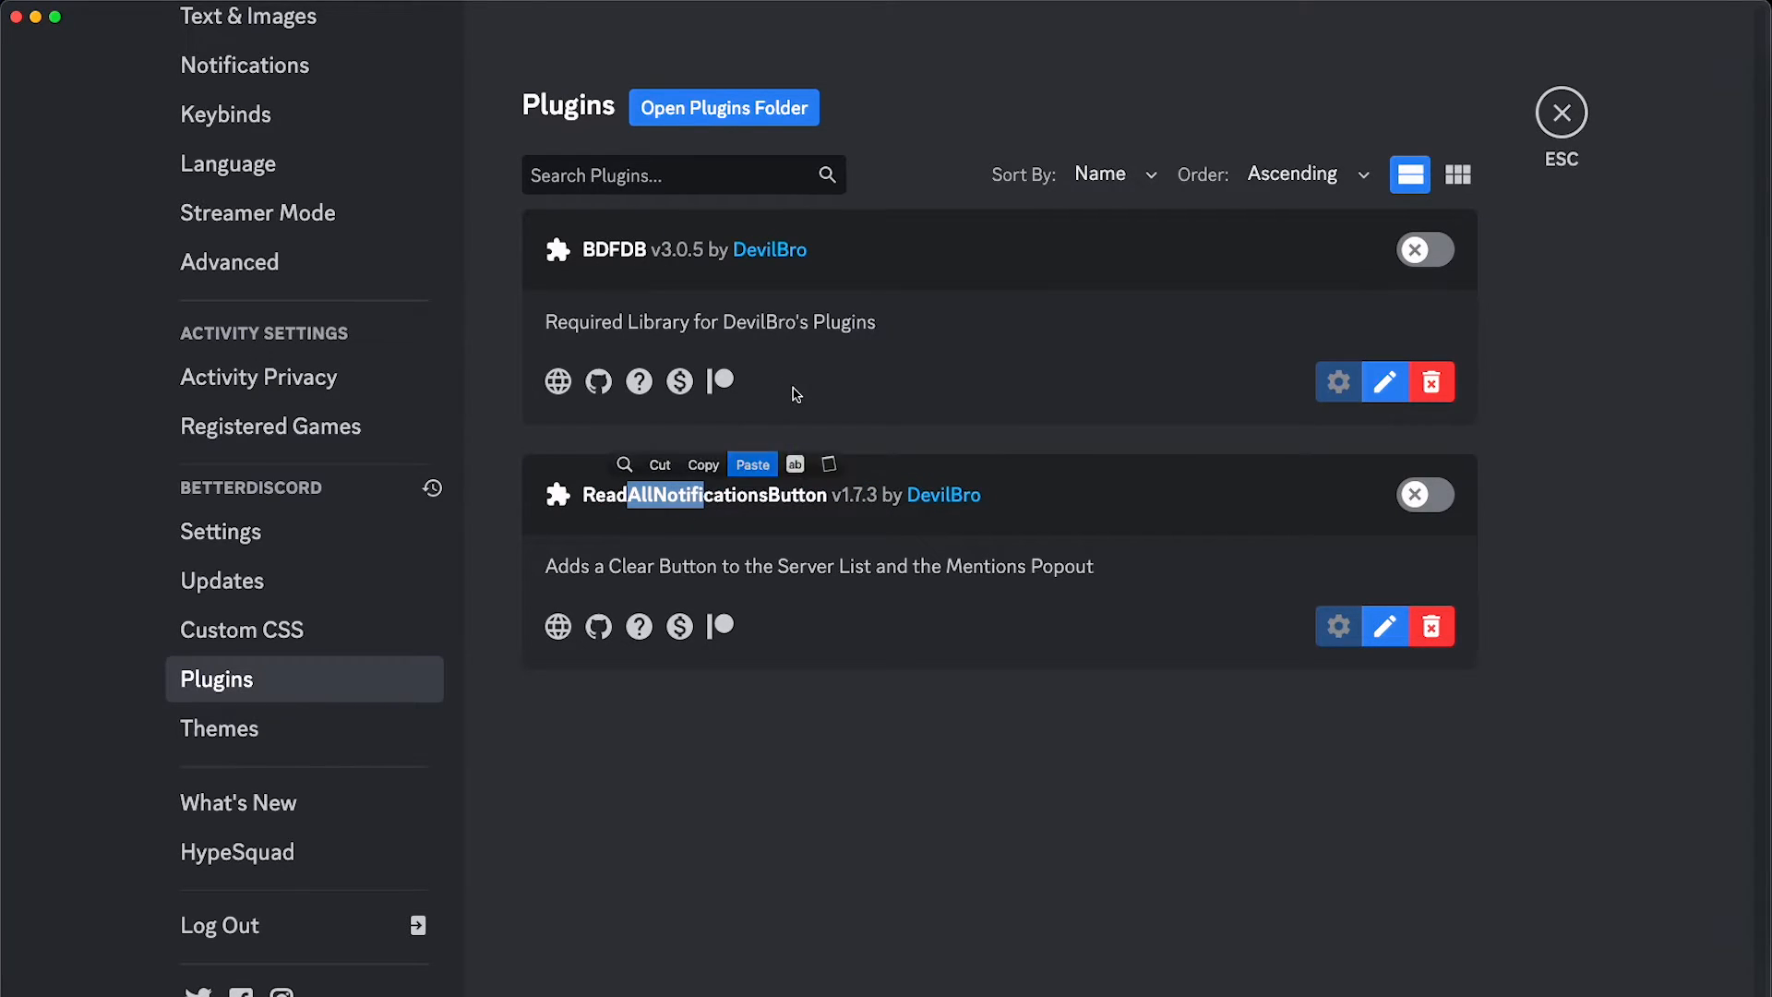
pyautogui.doubleClick(613, 250)
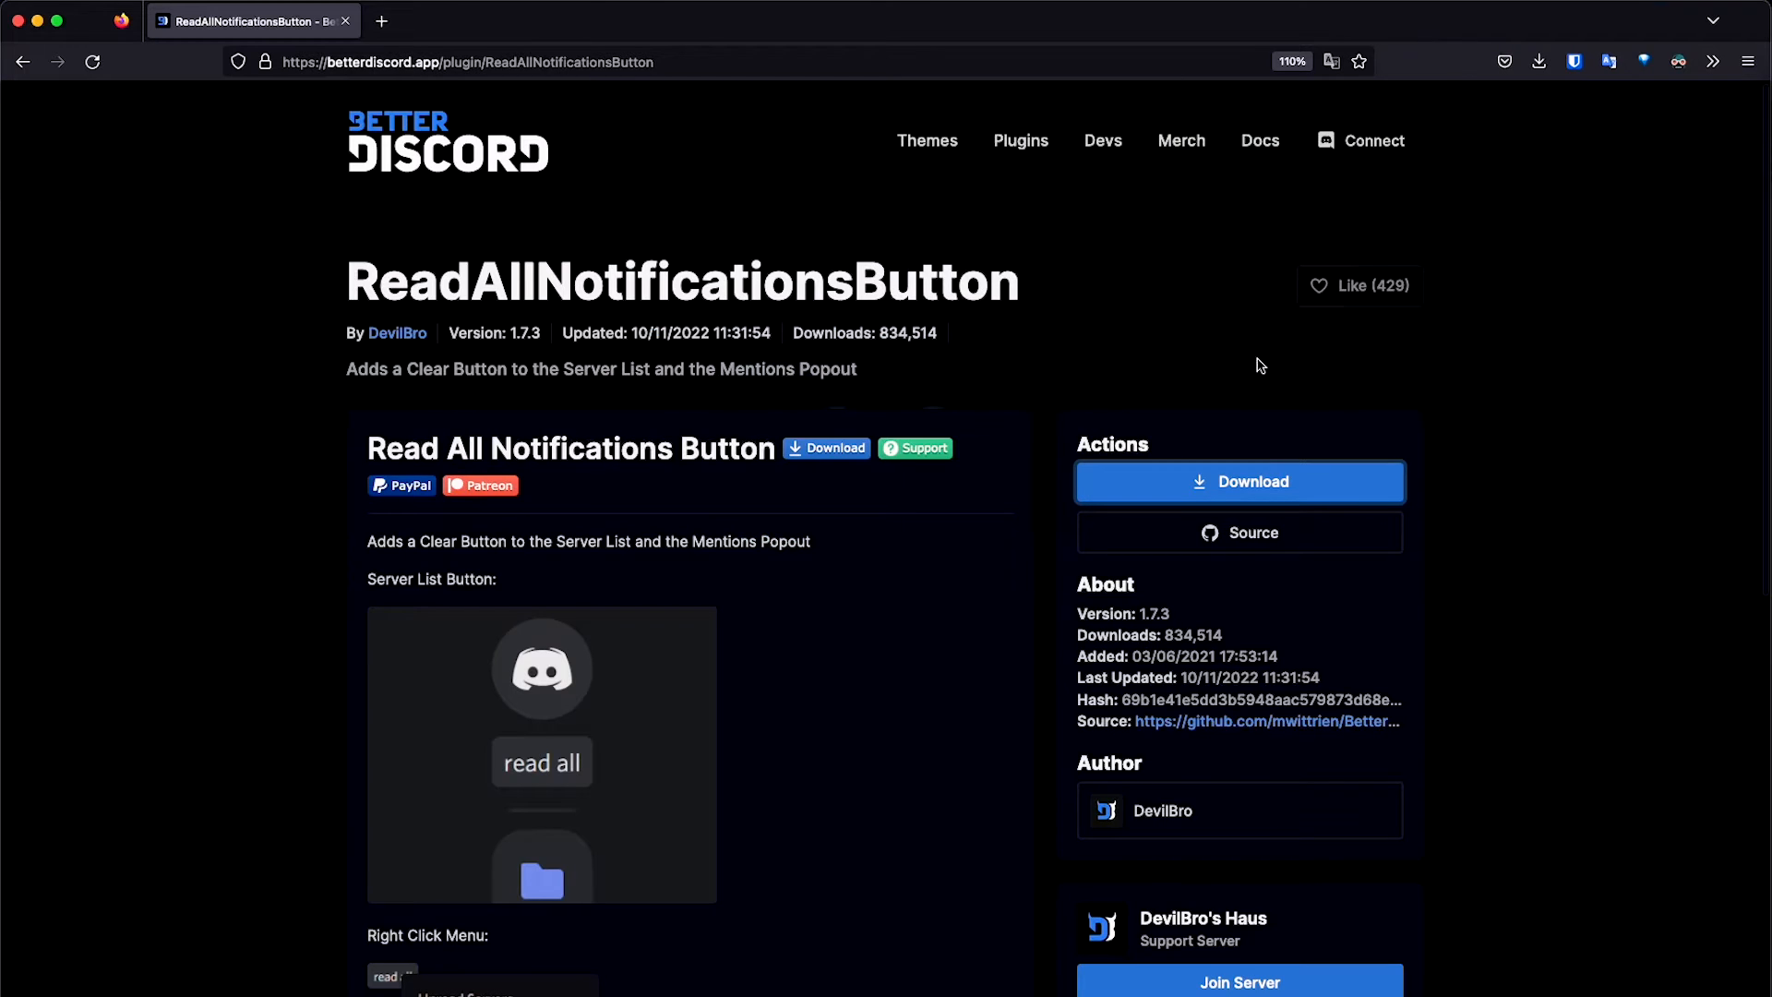
# Step: Search the BetterDiscord plugin catalogue for BDFDB and download the library
pyautogui.click(1018, 140)
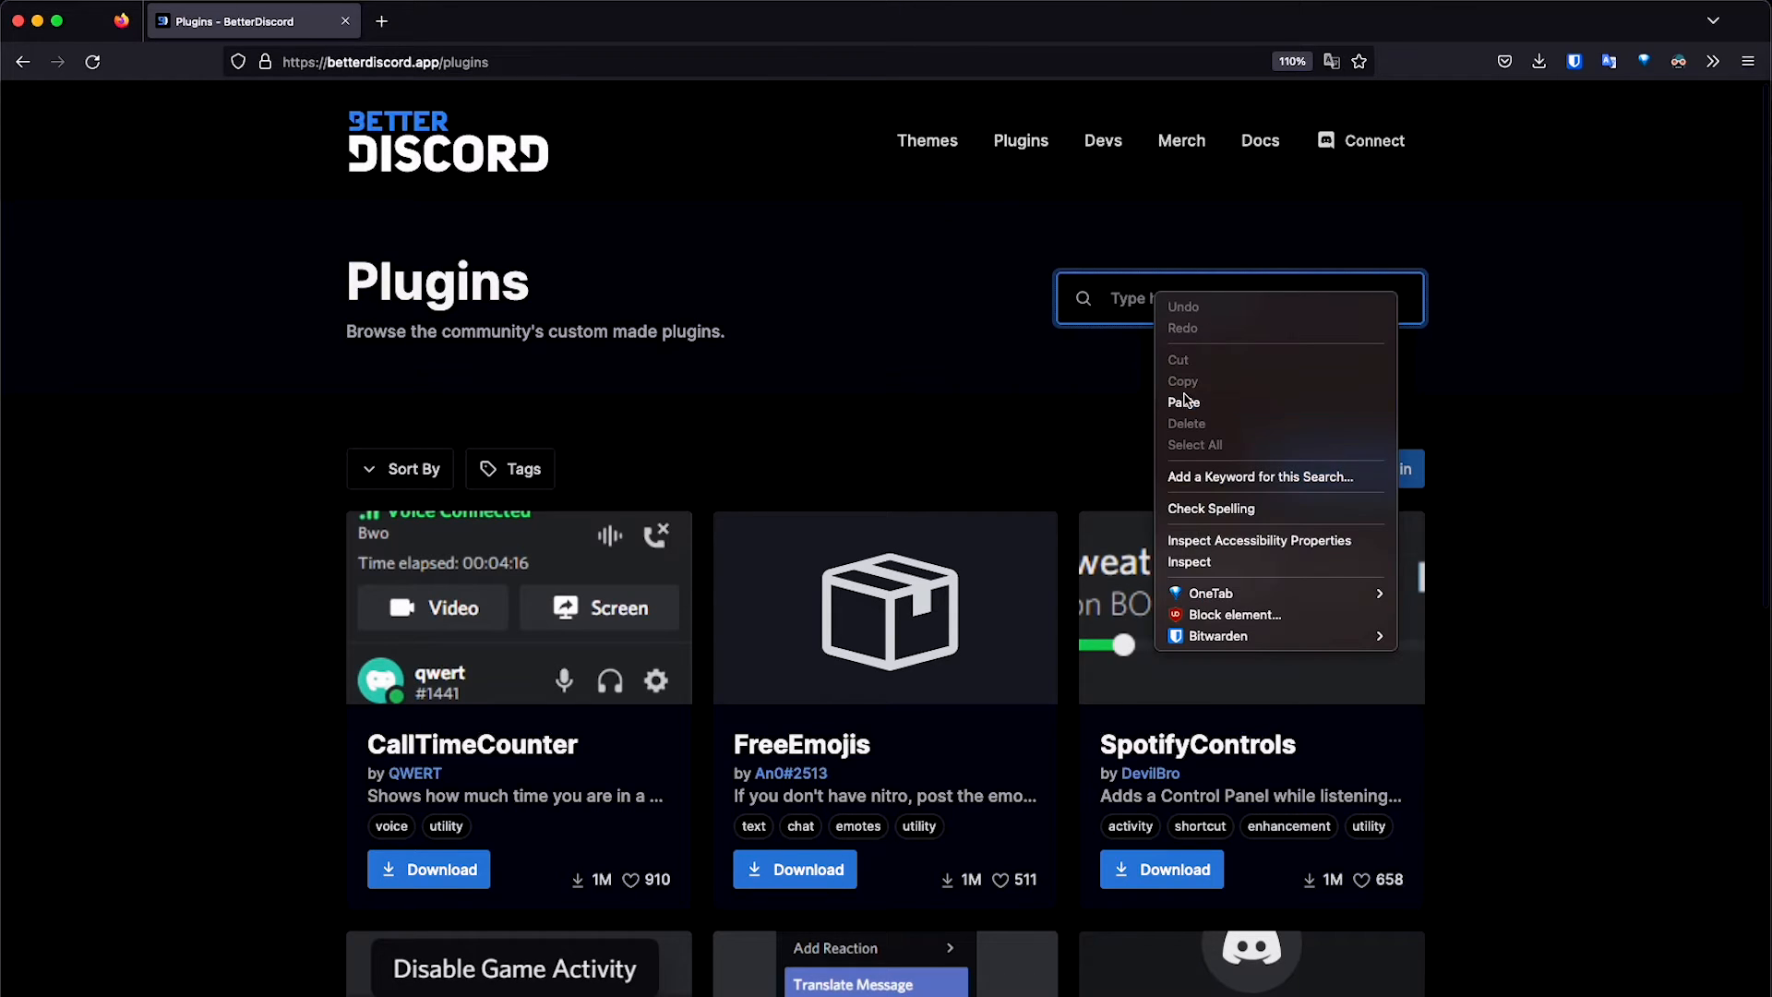
pyautogui.click(1183, 401)
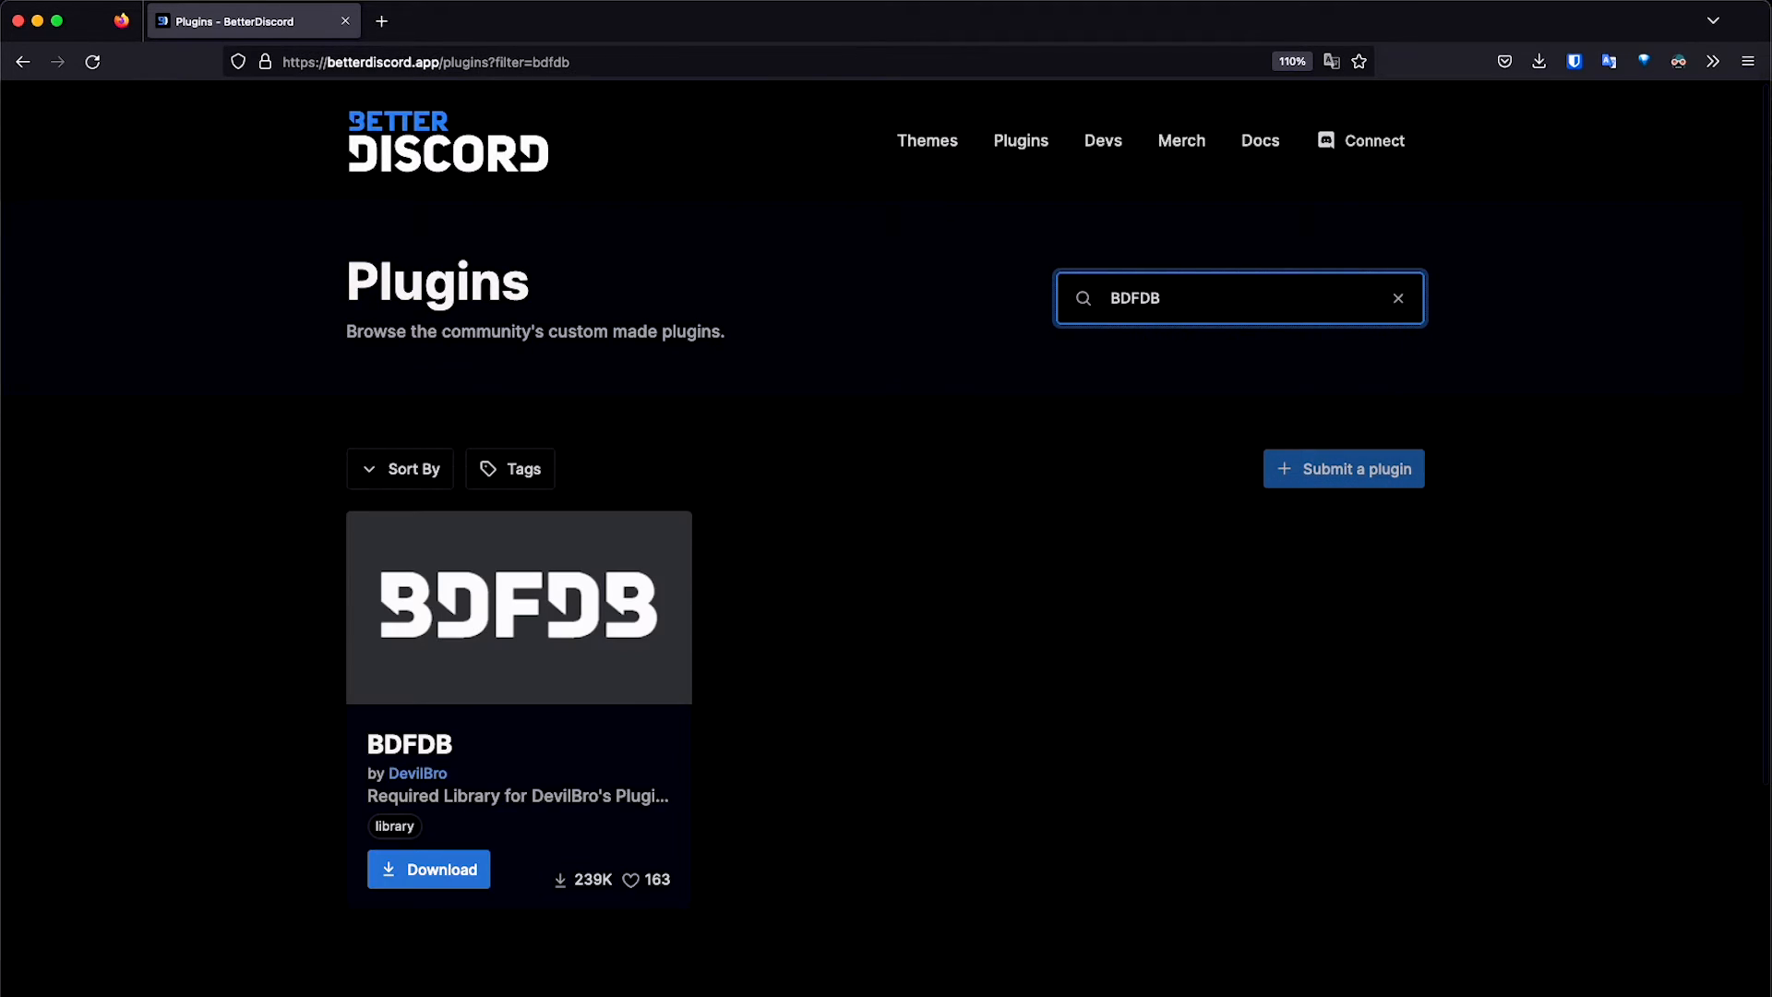
pyautogui.click(518, 607)
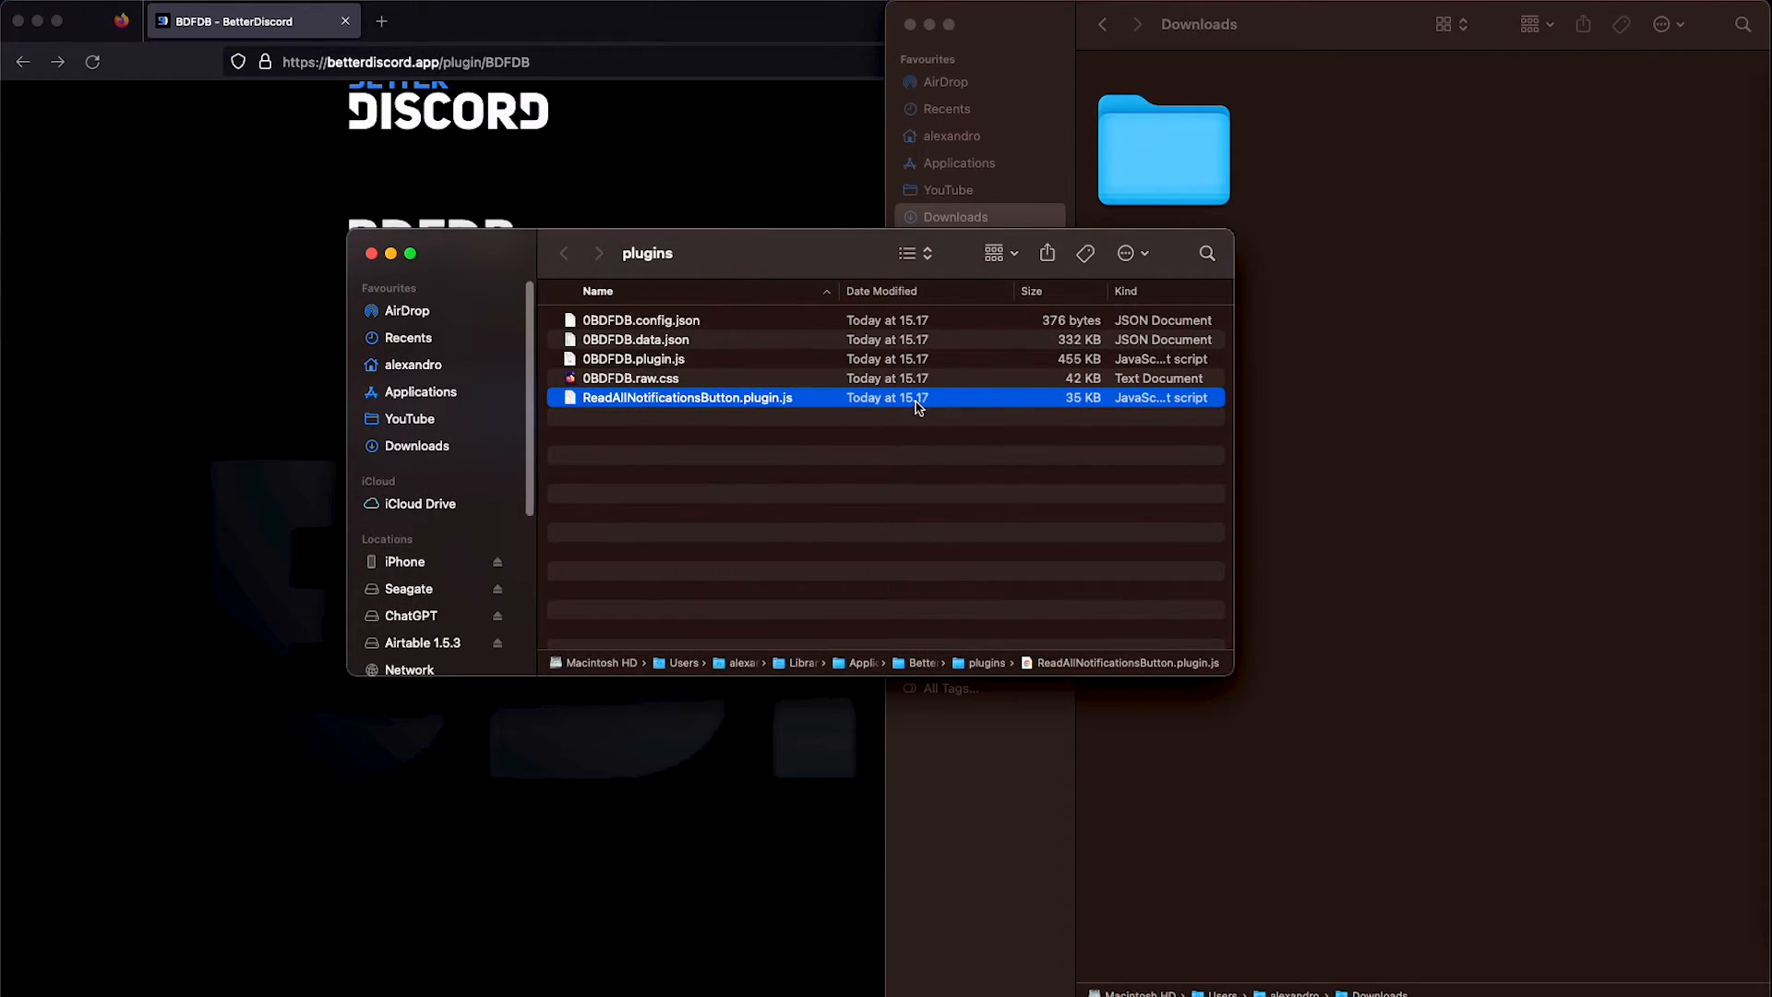
pyautogui.moveTo(672, 365)
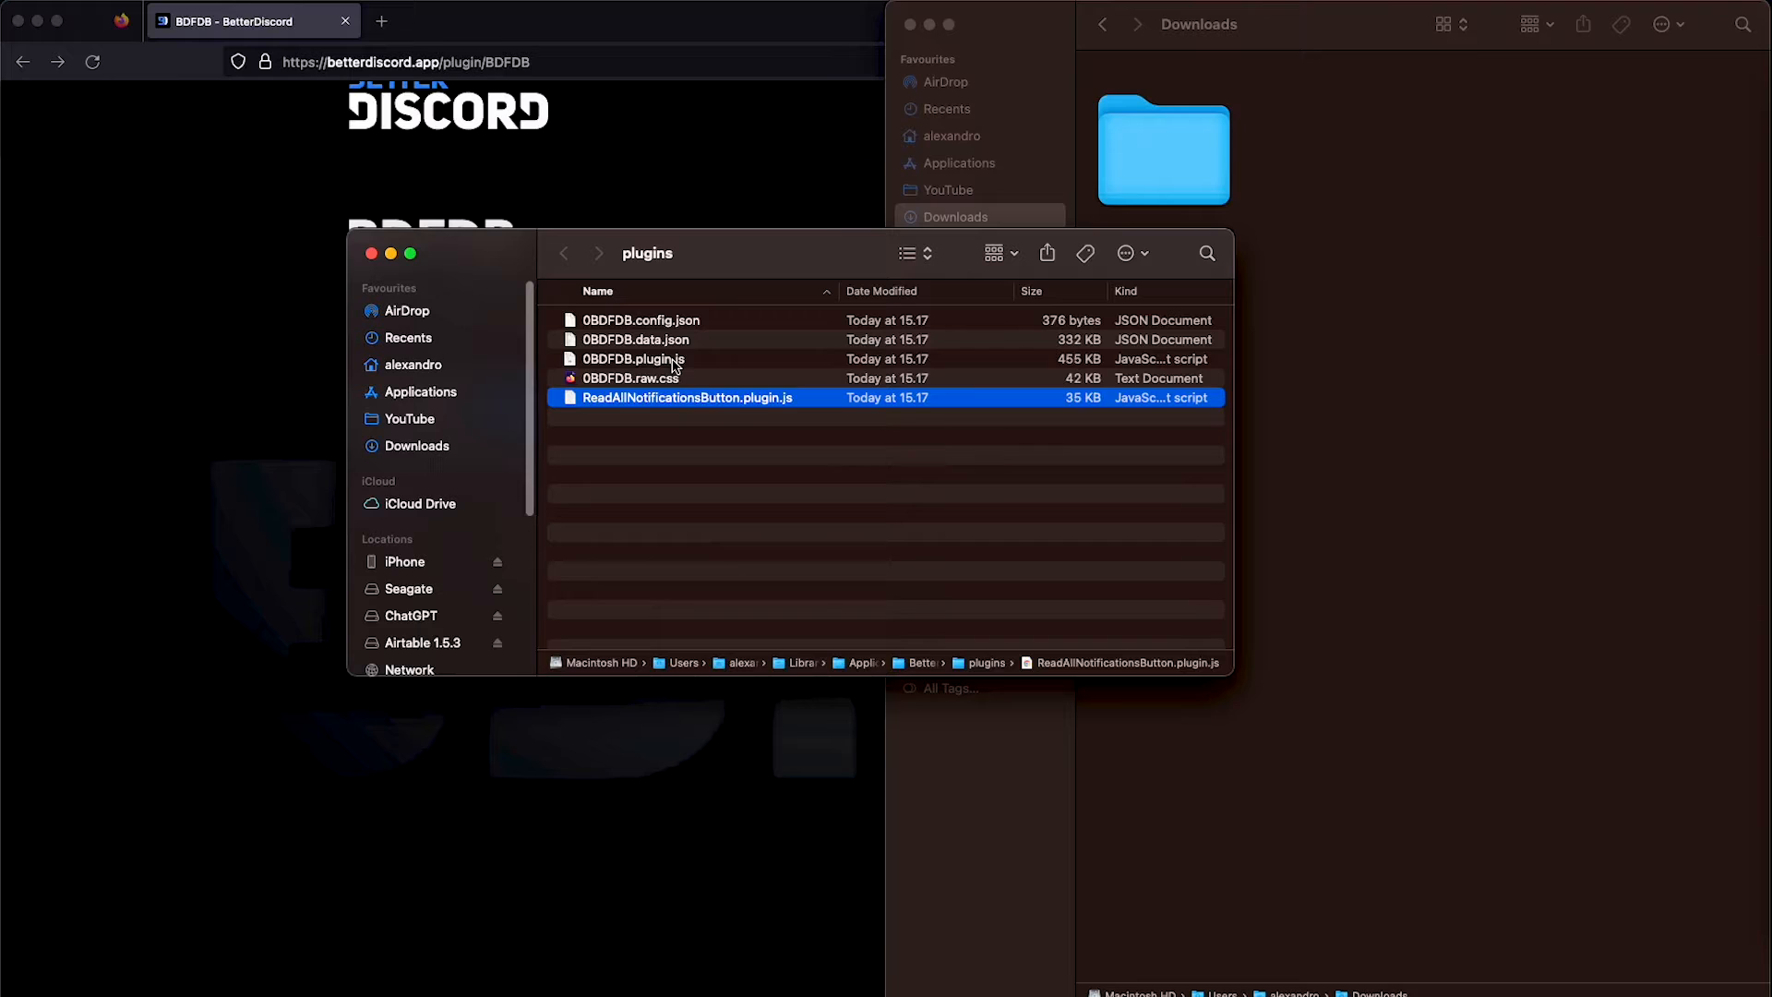
# Step: Confirm the plugins folder holds the BDFDB and ReadAllNotificationsButton files
pyautogui.click(634, 358)
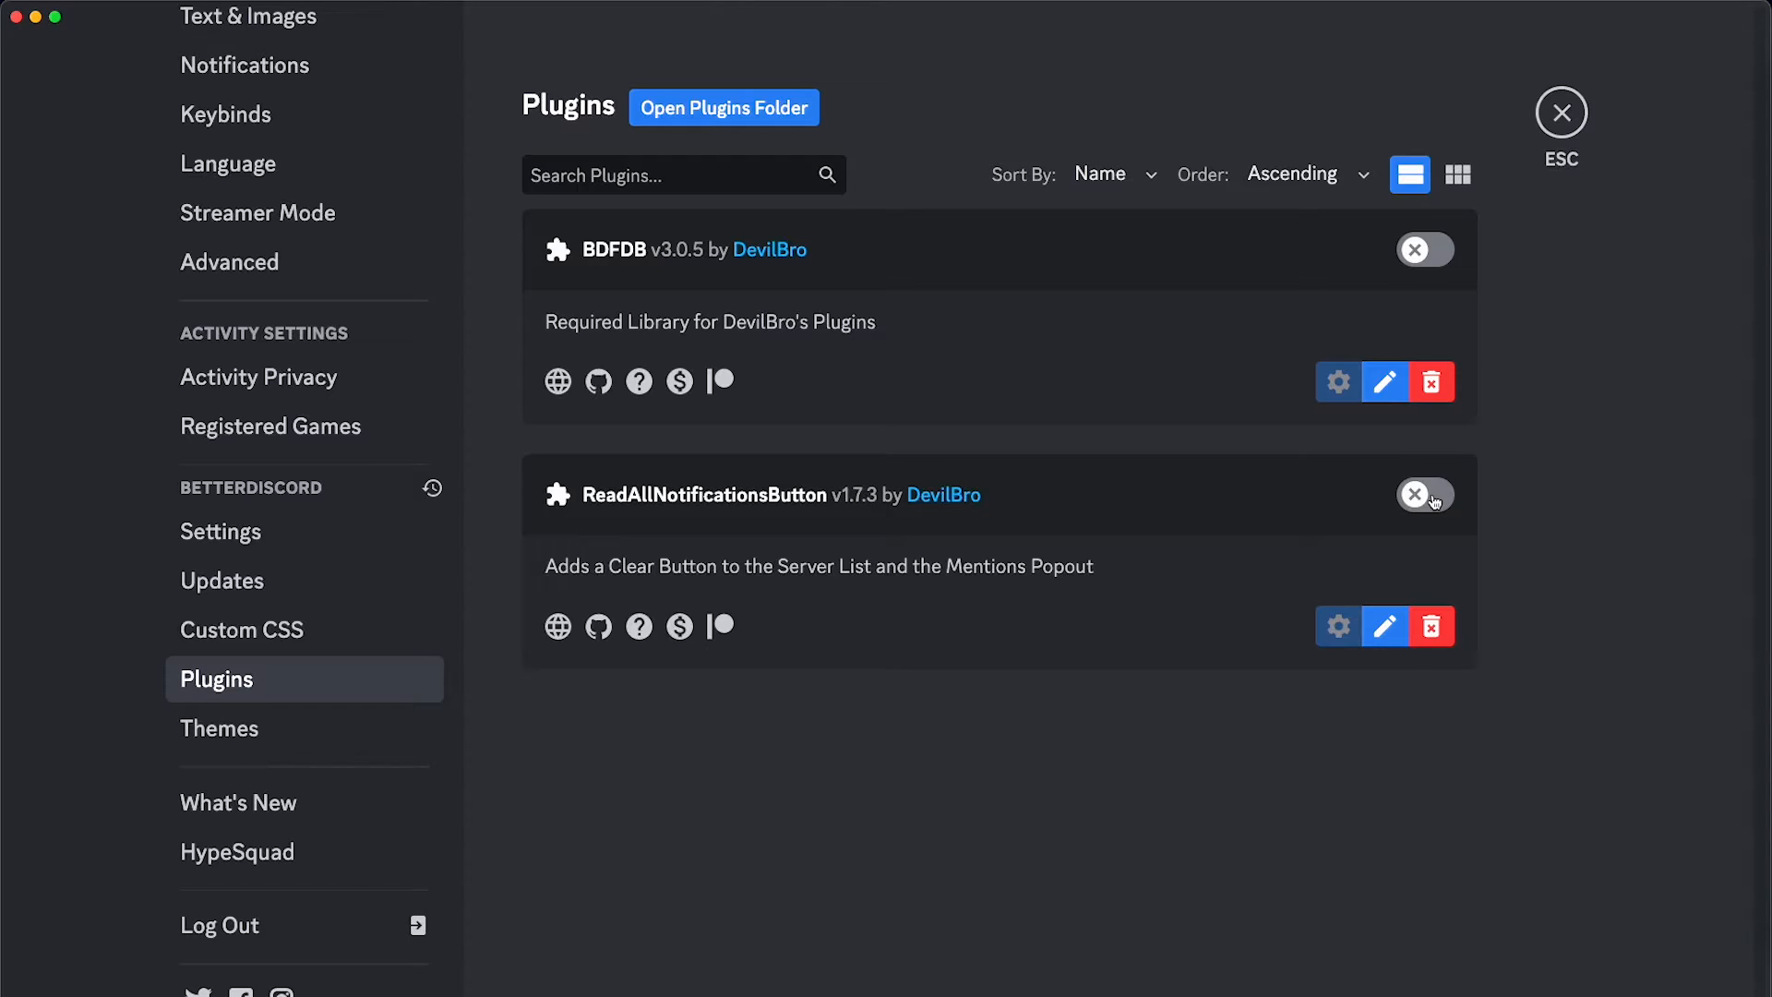
# Step: Switch ReadAllNotificationsButton on and close settings to reveal the read all button
pyautogui.click(1424, 493)
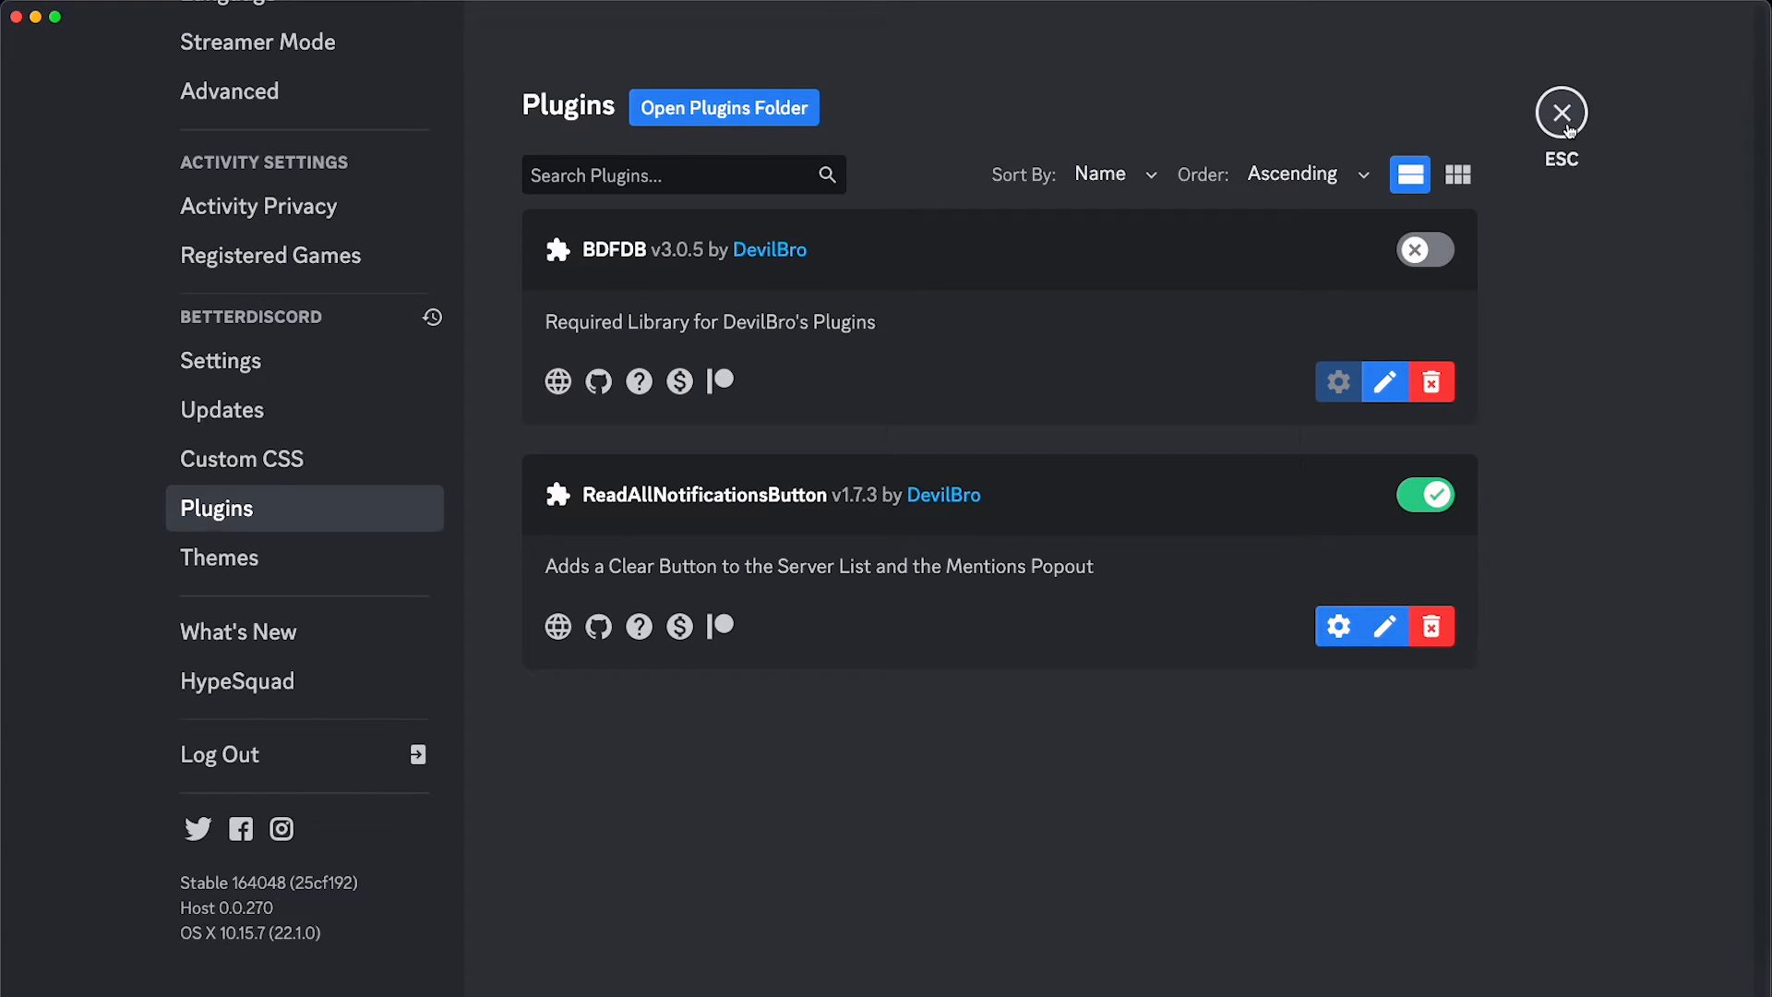
pyautogui.click(1560, 111)
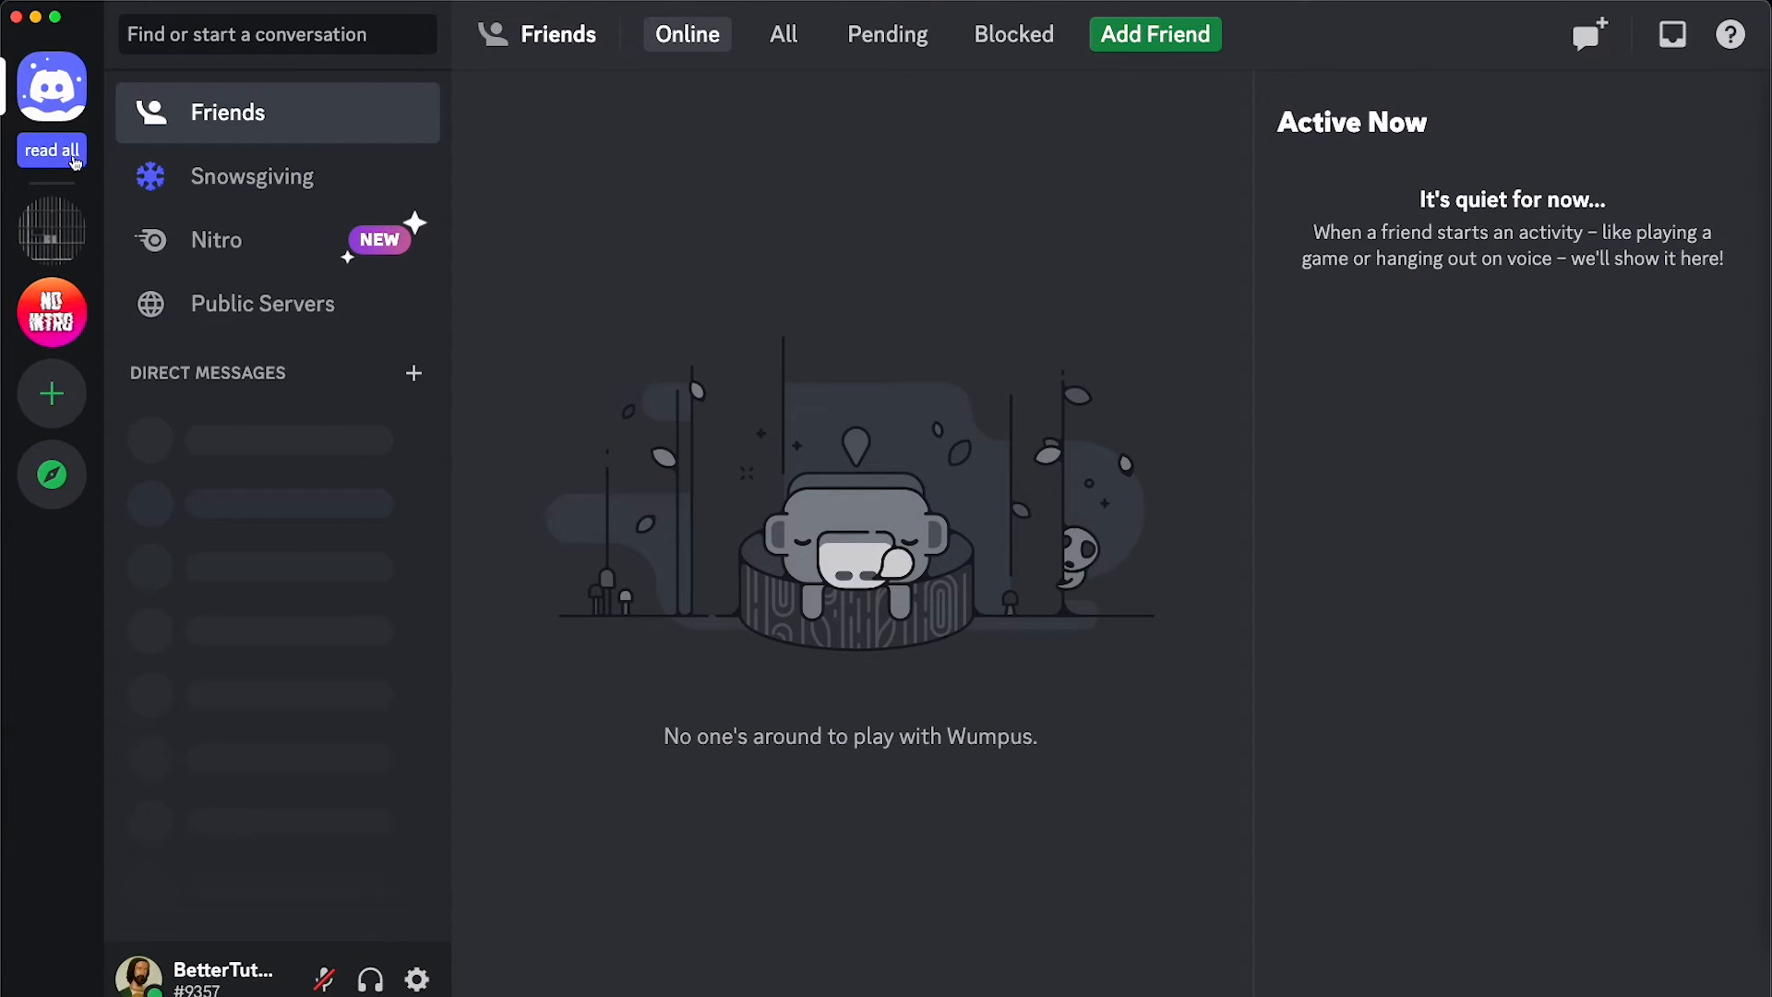
pyautogui.moveTo(221, 486)
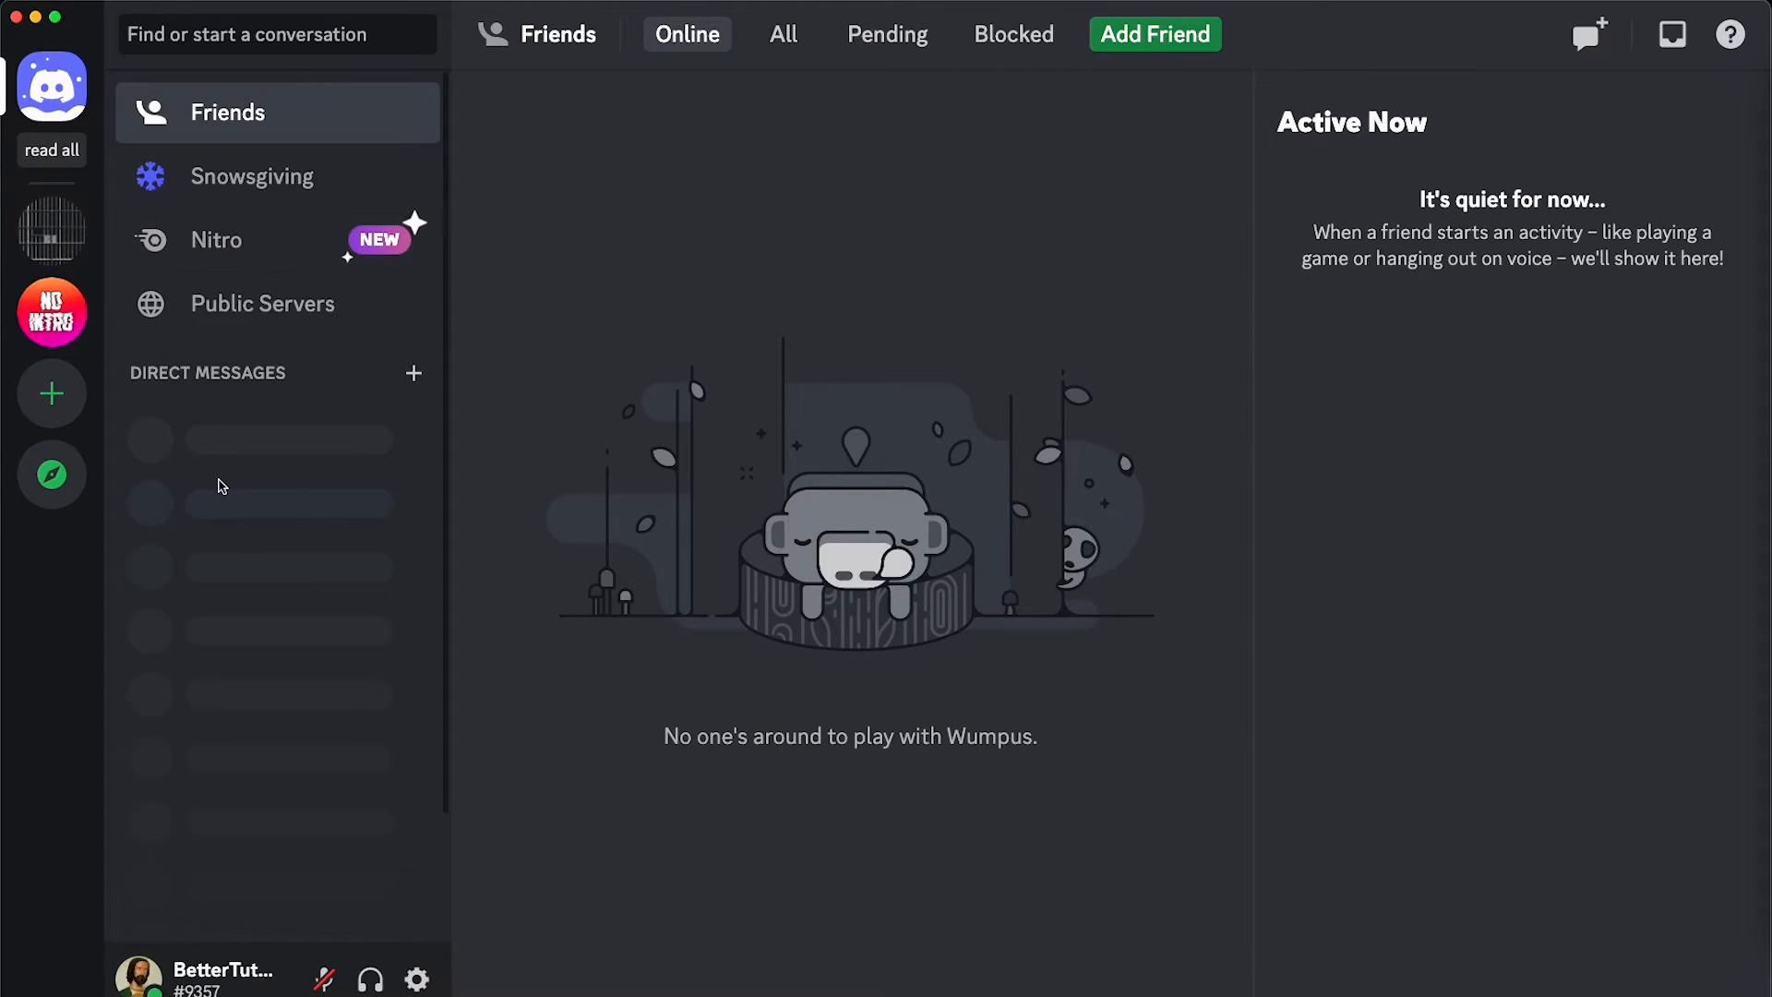
pyautogui.moveTo(301, 519)
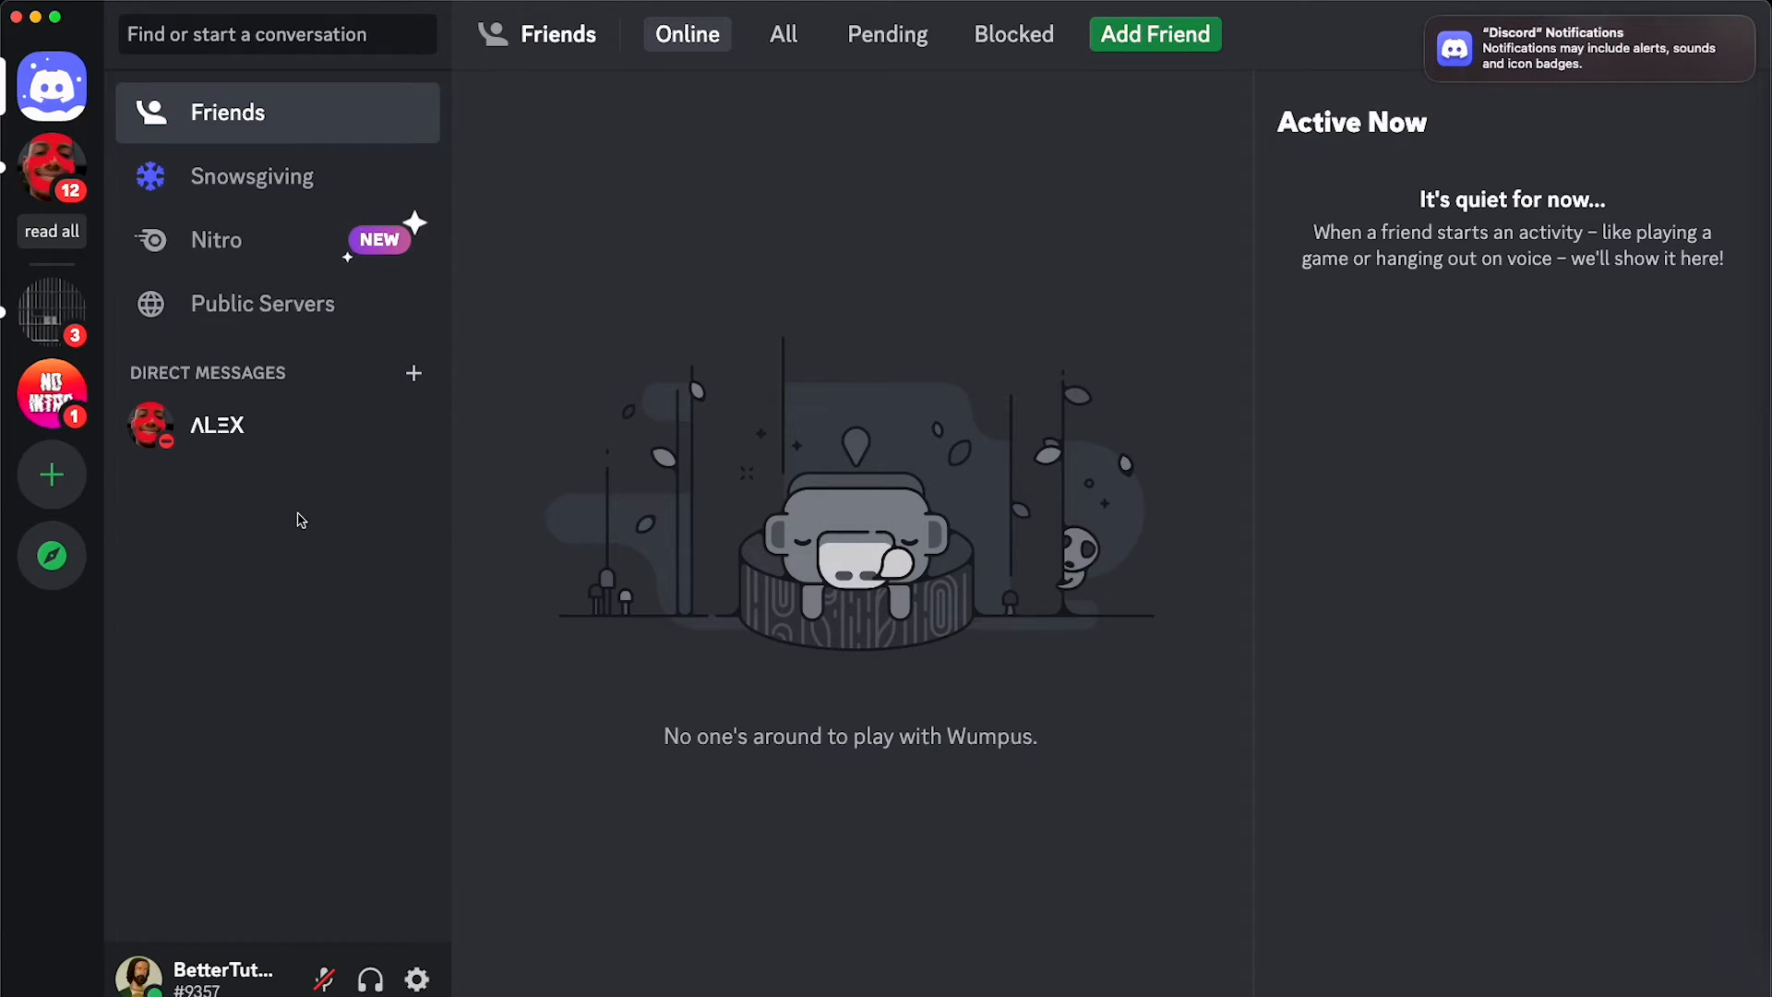
pyautogui.moveTo(1435, 22)
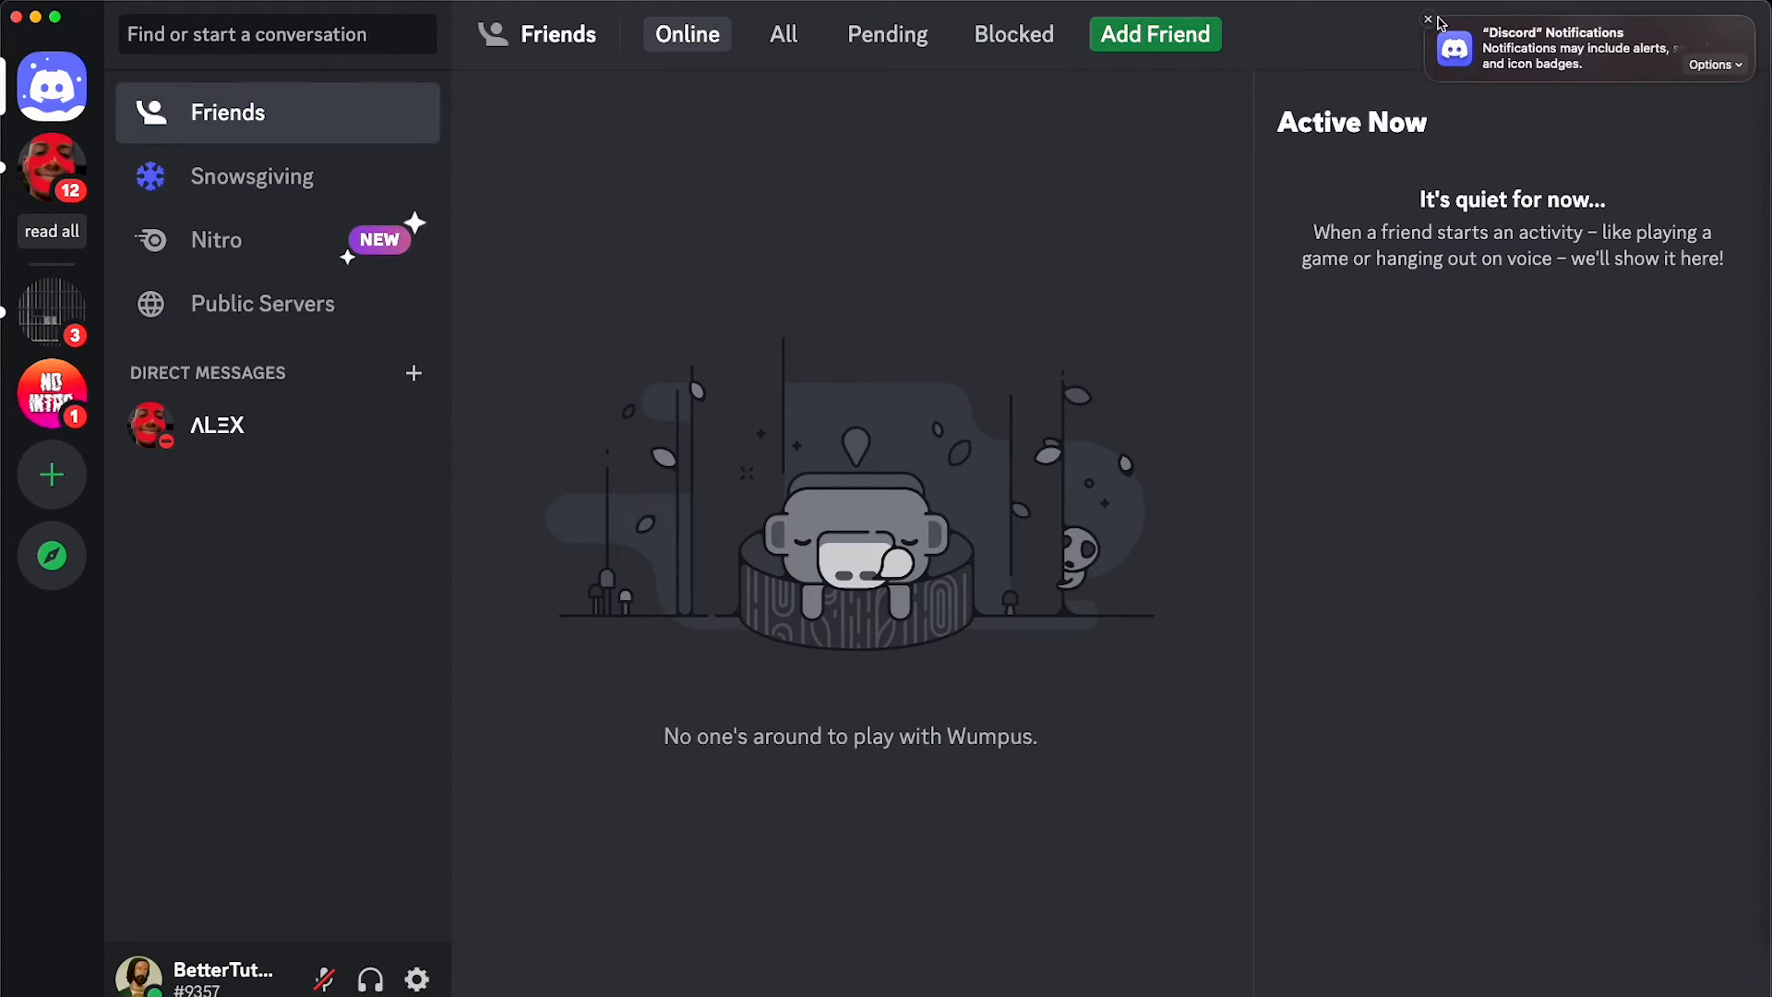
# Step: Close the macOS Discord Notifications banner
pyautogui.click(1427, 20)
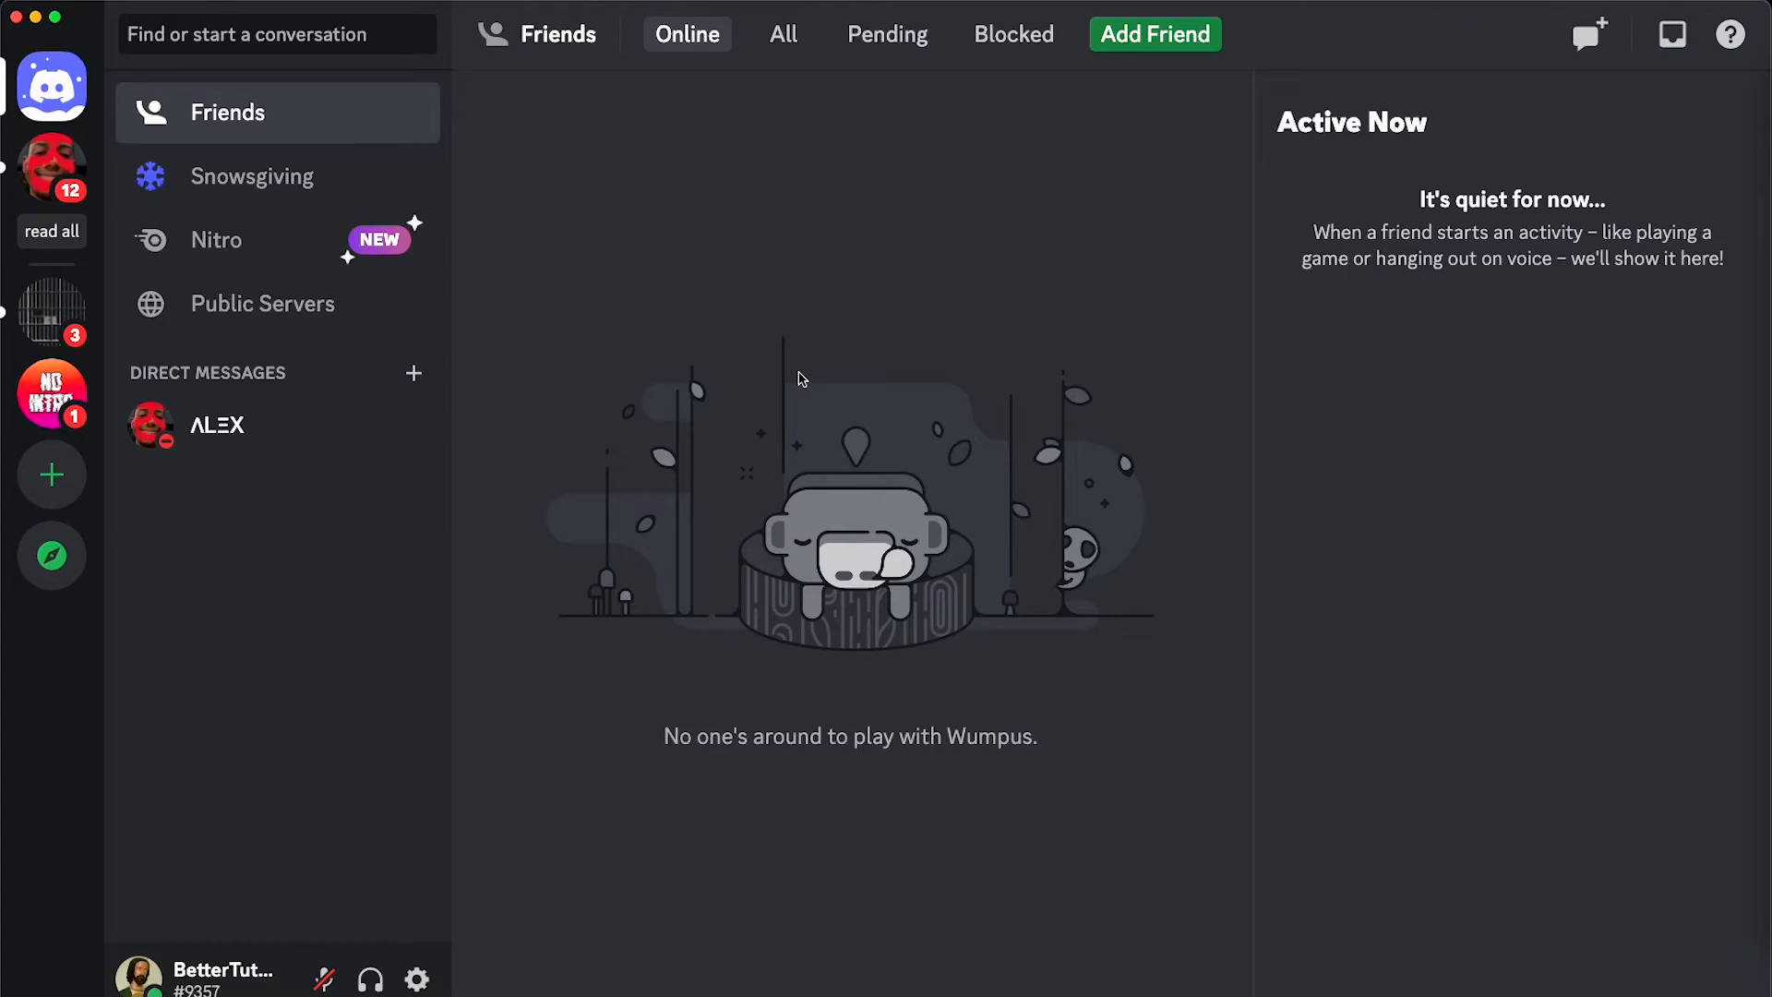
pyautogui.moveTo(51, 232)
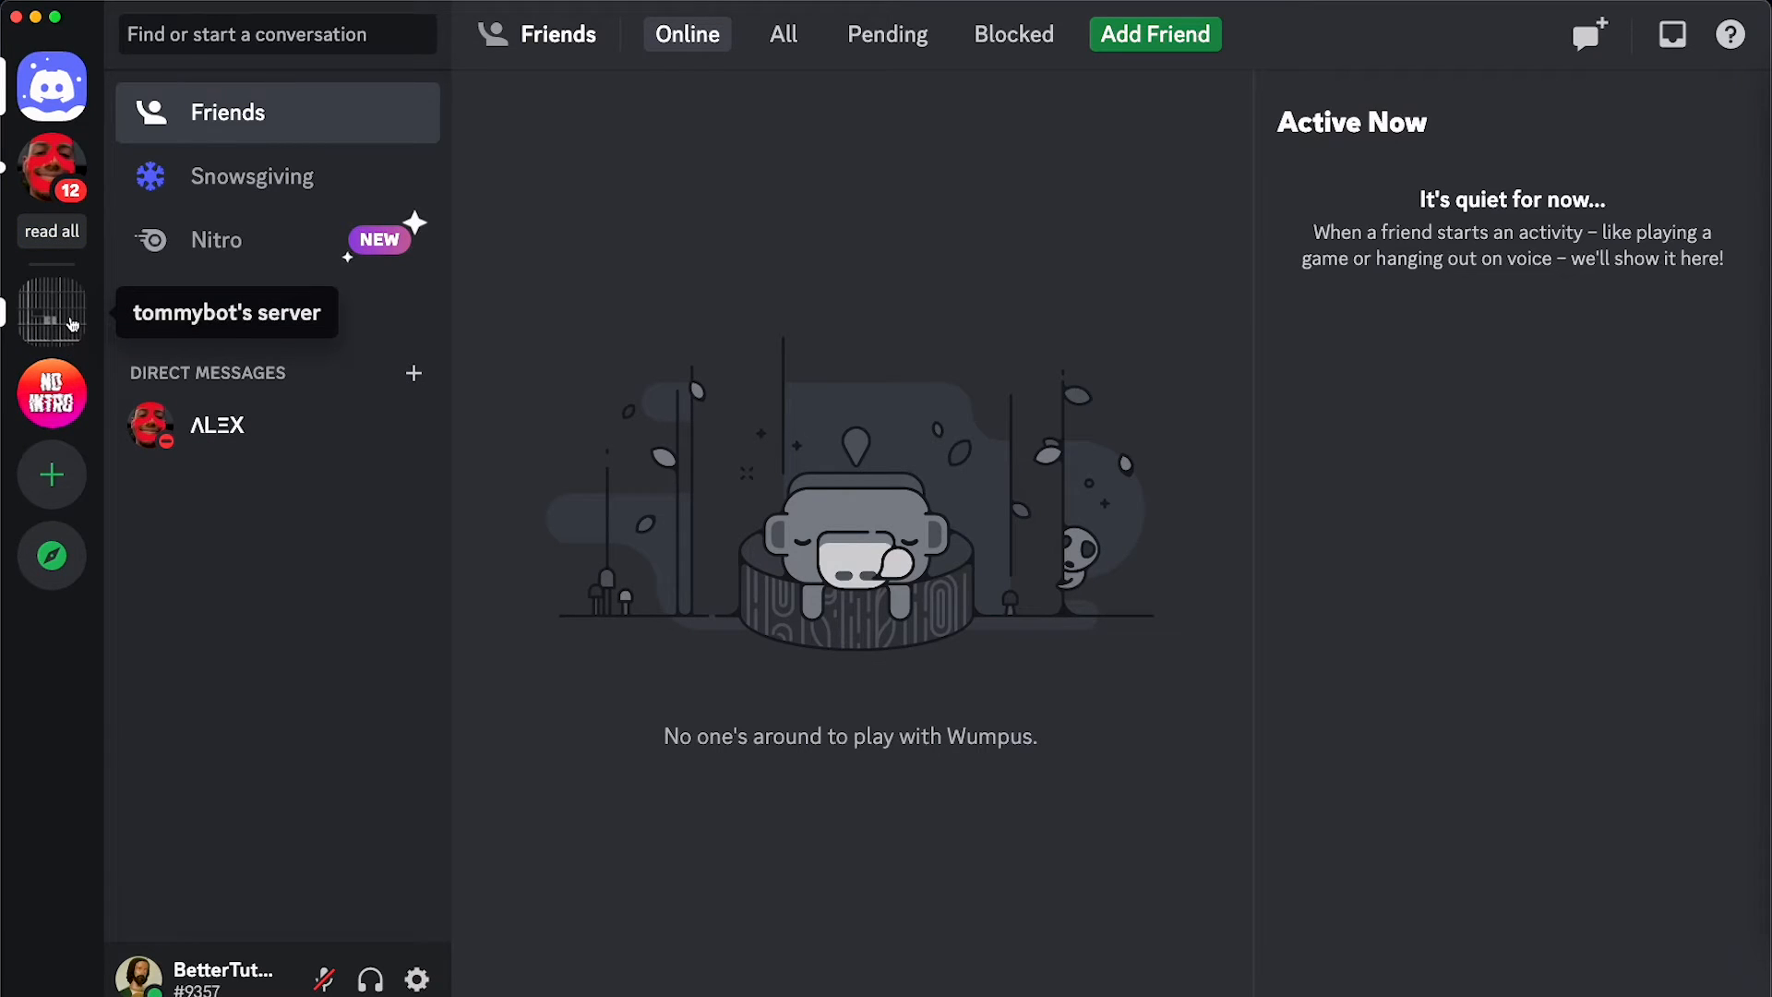
pyautogui.moveTo(203, 469)
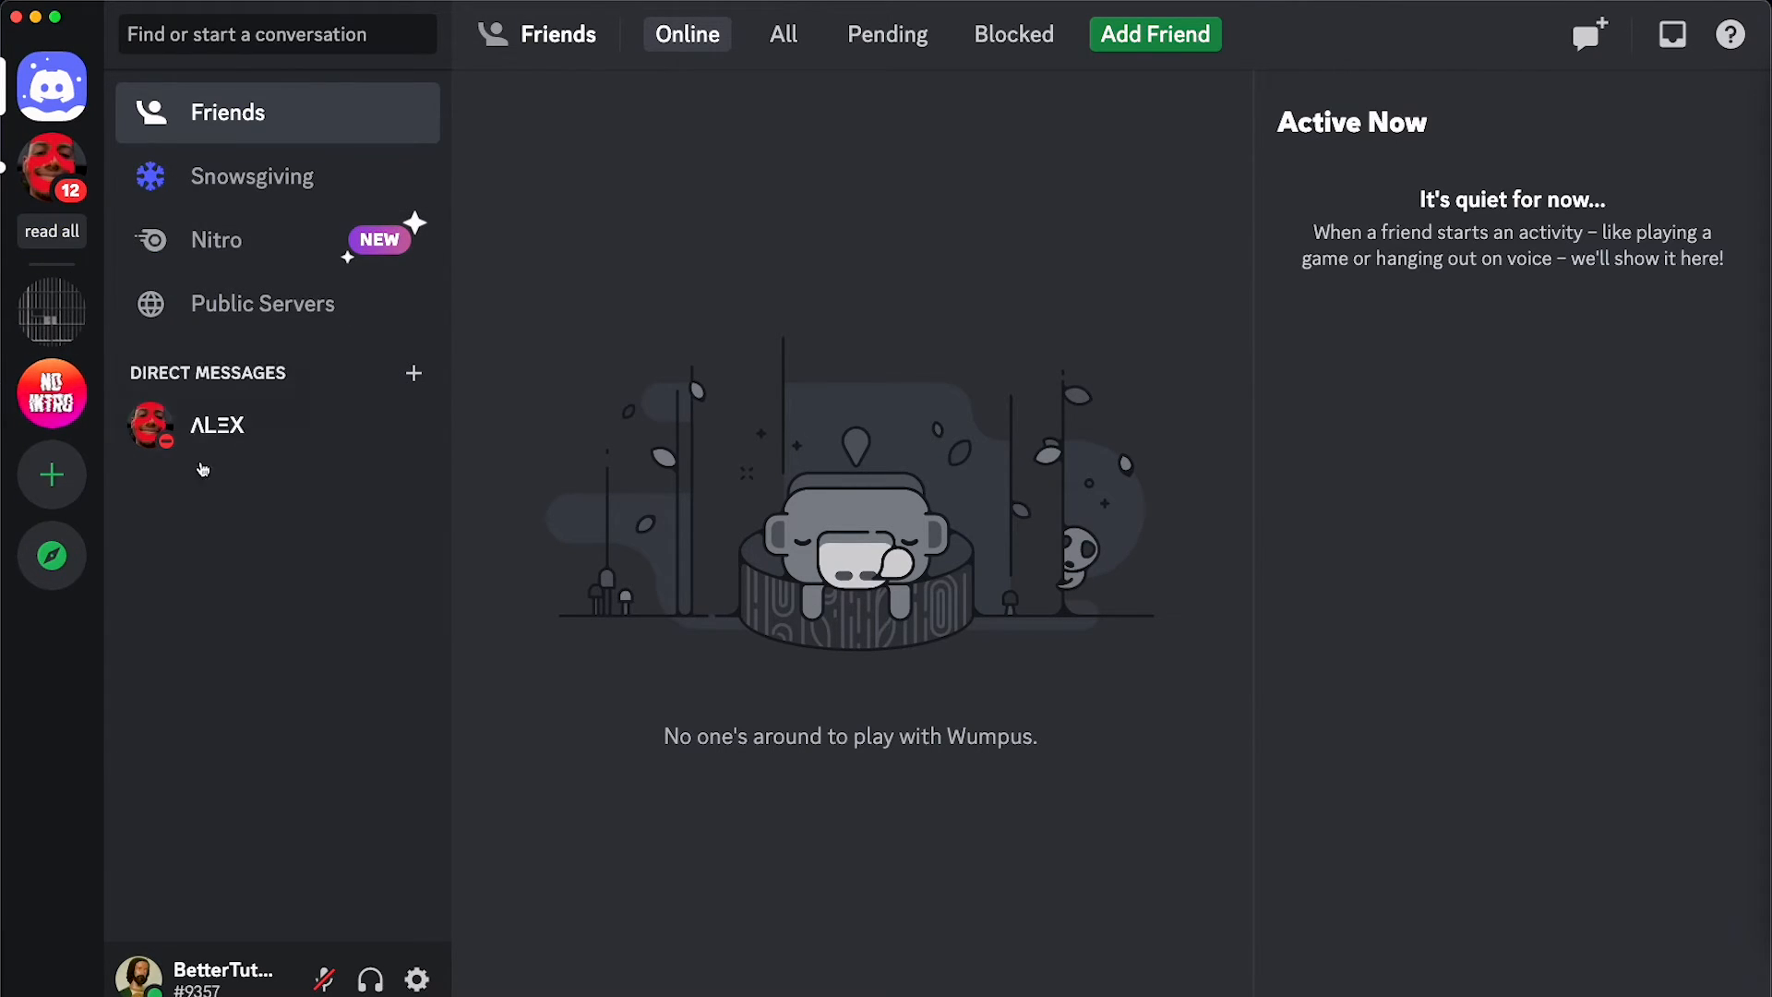
pyautogui.moveTo(51, 166)
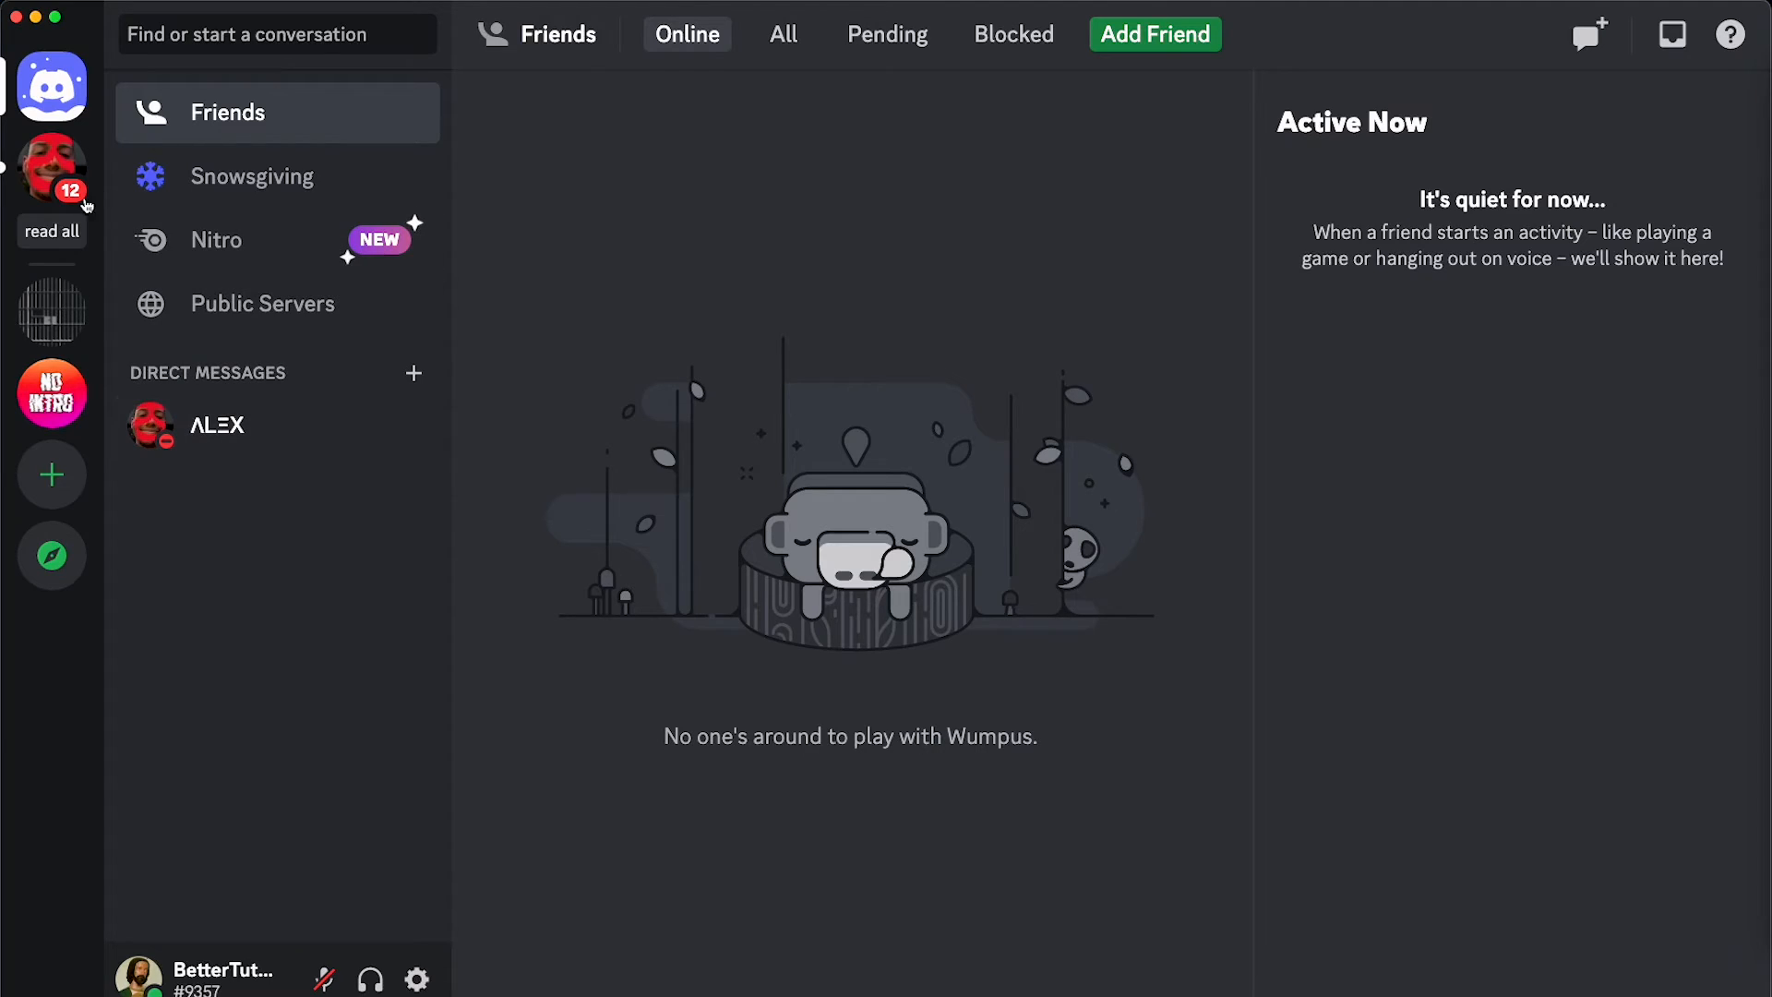
pyautogui.moveTo(50, 393)
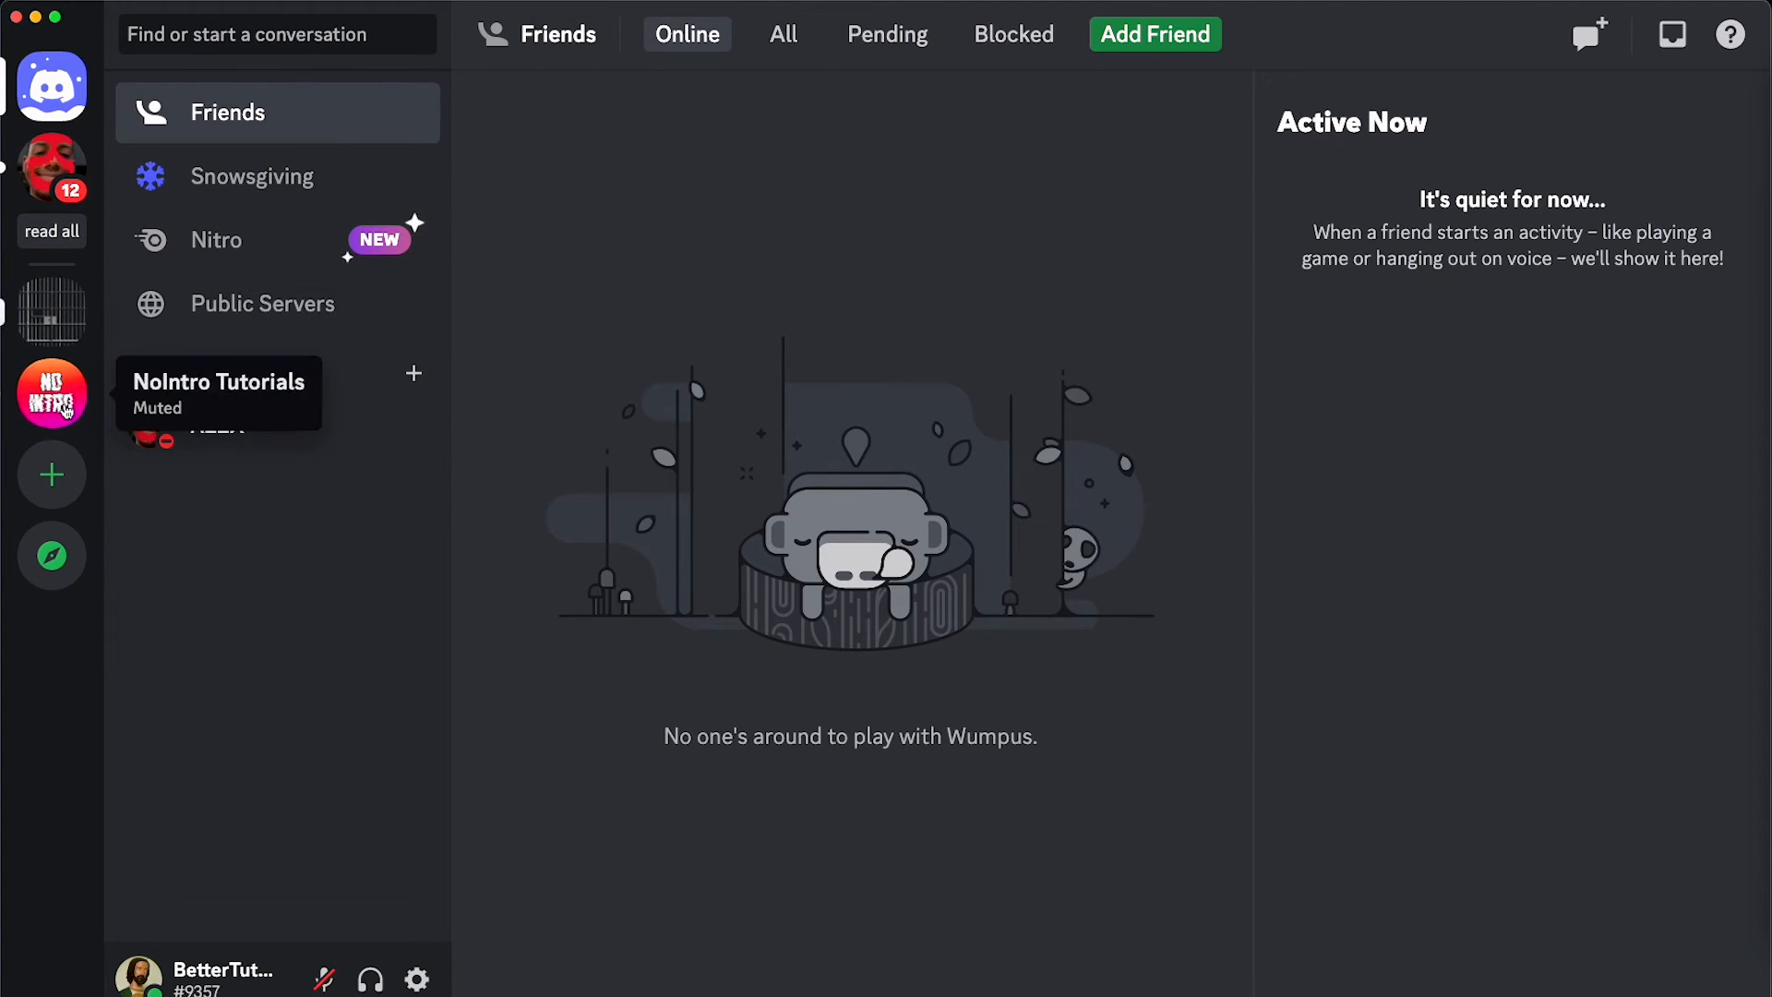